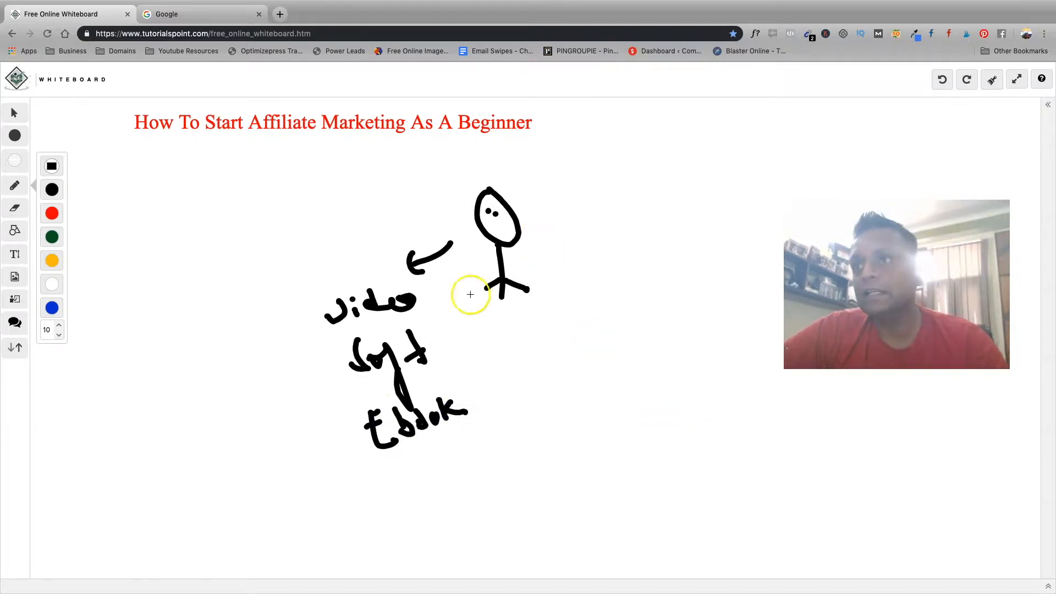
pyautogui.moveTo(342, 284)
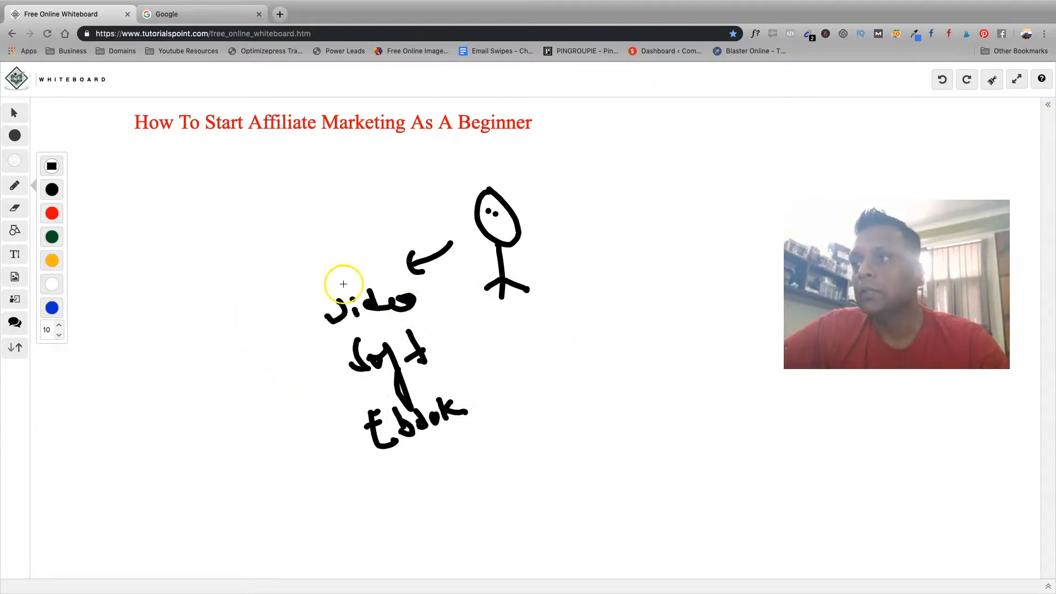
pyautogui.moveTo(394, 284)
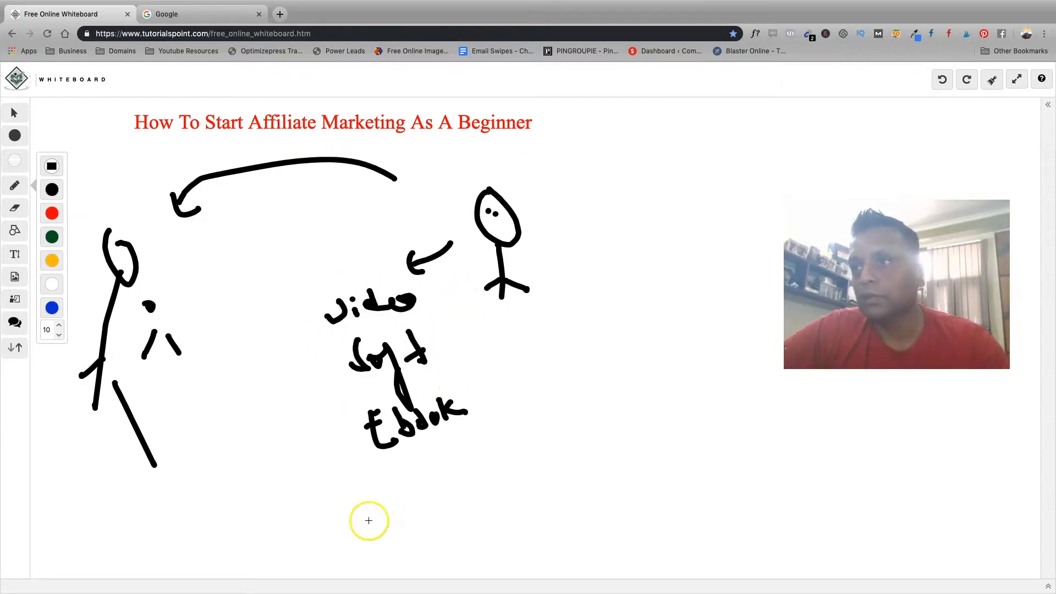
pyautogui.moveTo(345, 337)
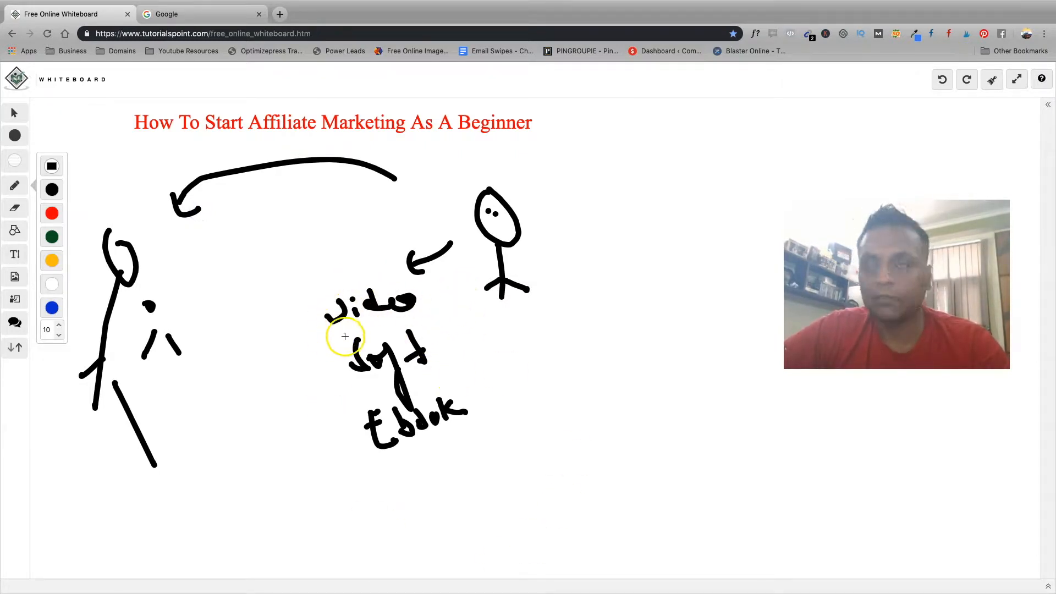
pyautogui.moveTo(547, 392)
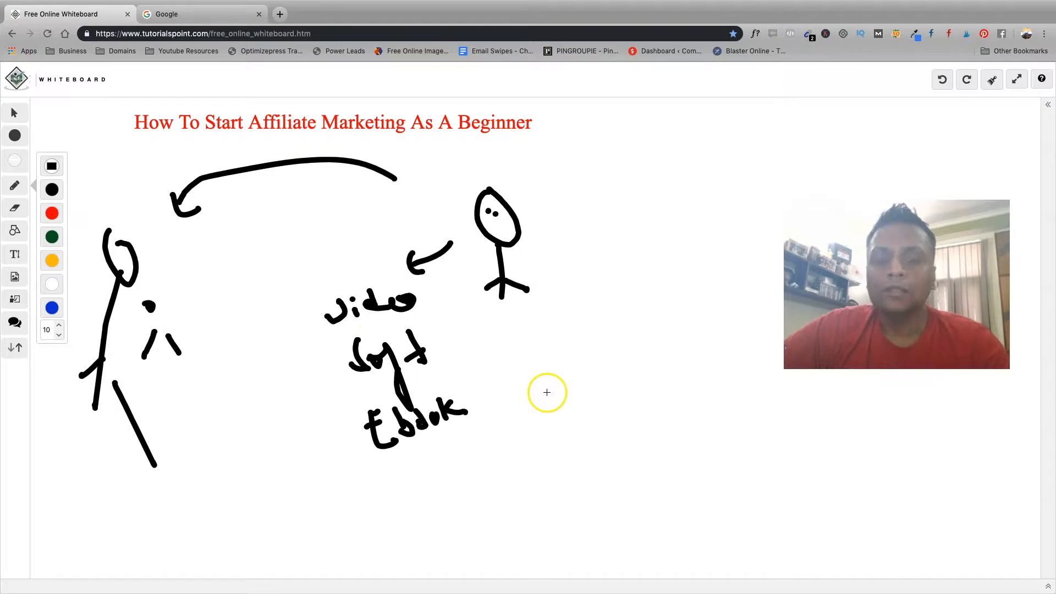
pyautogui.moveTo(250, 228)
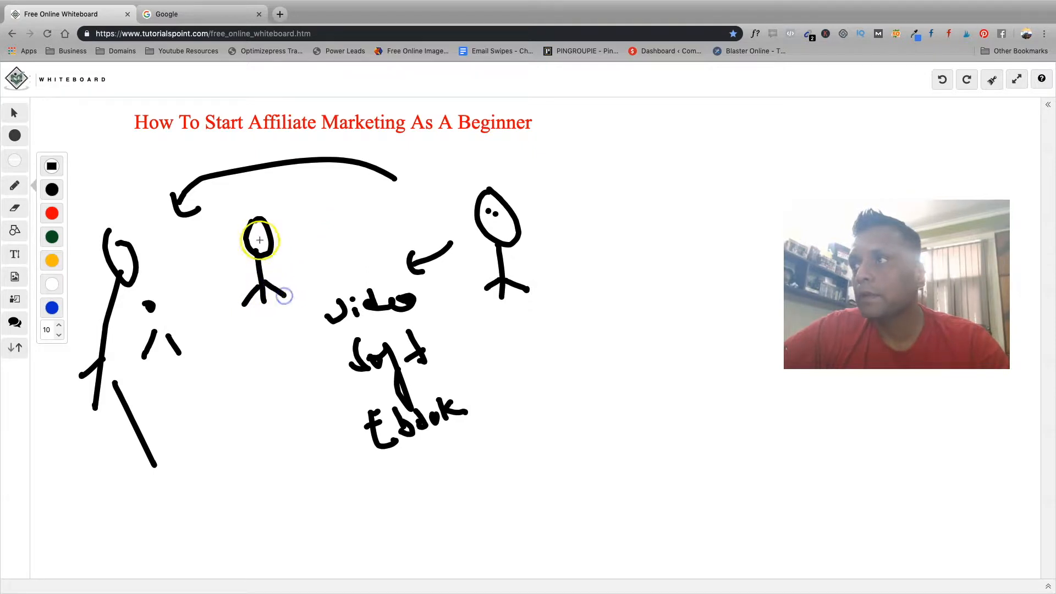
pyautogui.moveTo(291, 335)
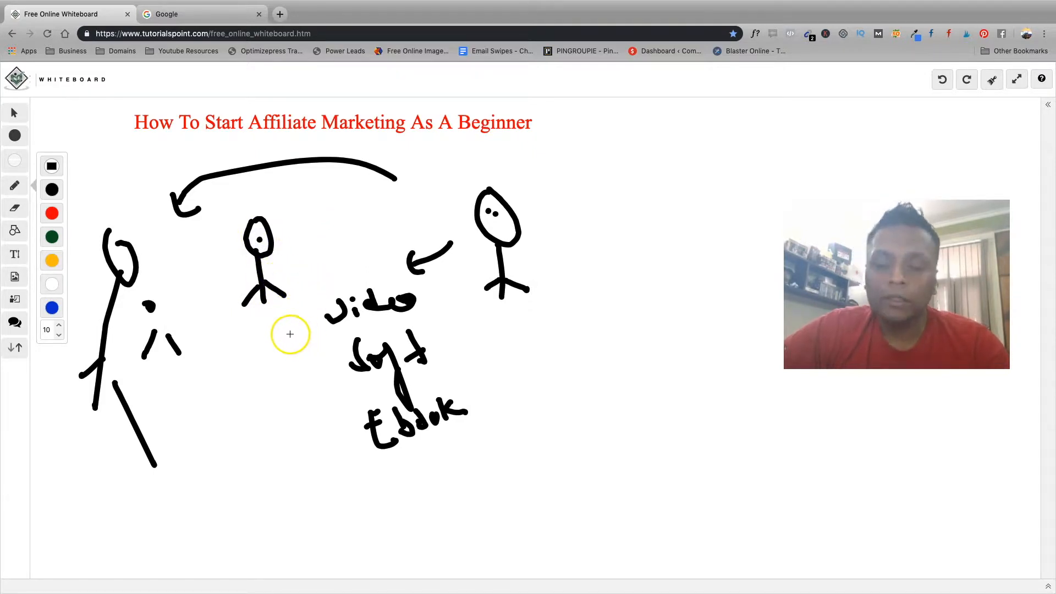
pyautogui.moveTo(327, 279)
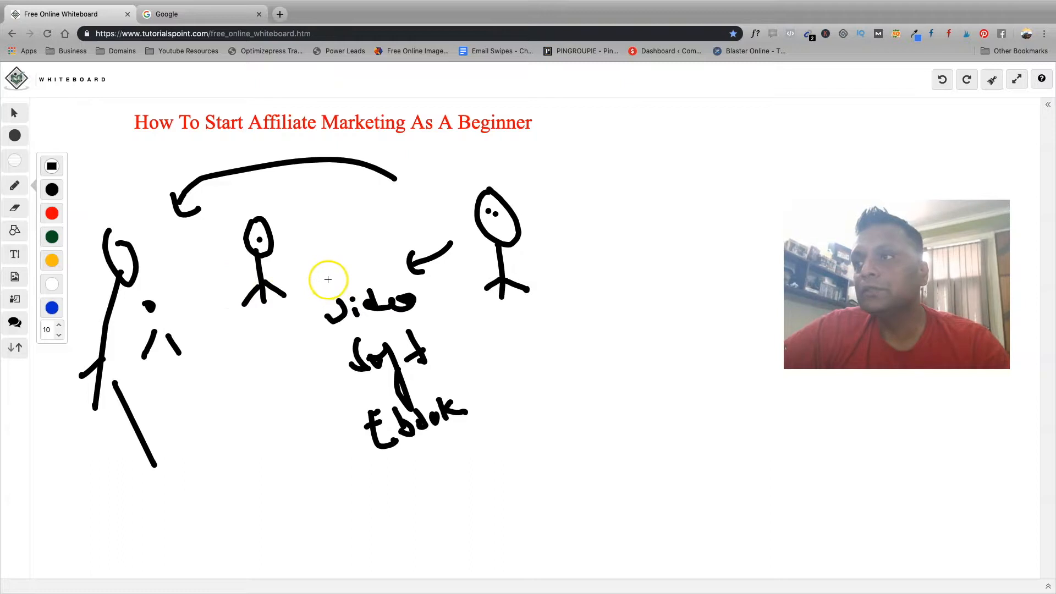
pyautogui.moveTo(289, 286)
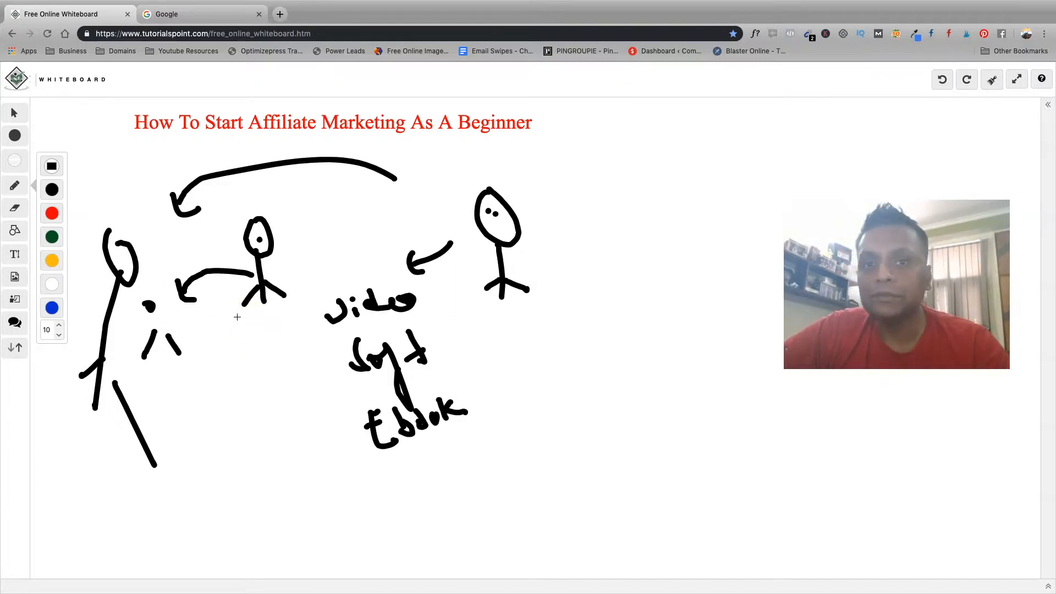
pyautogui.moveTo(331, 356)
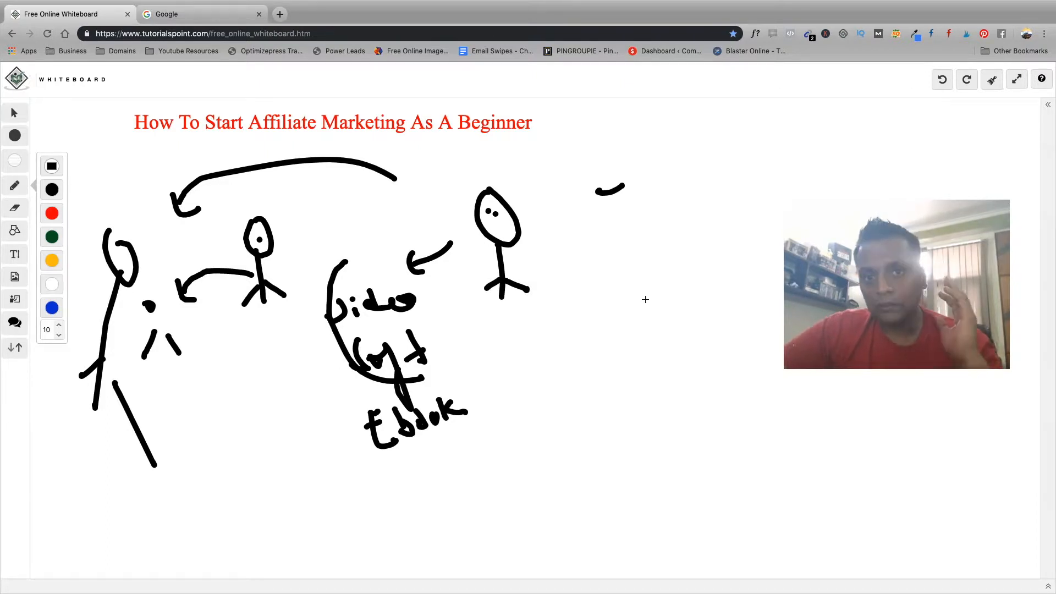
pyautogui.moveTo(631, 291)
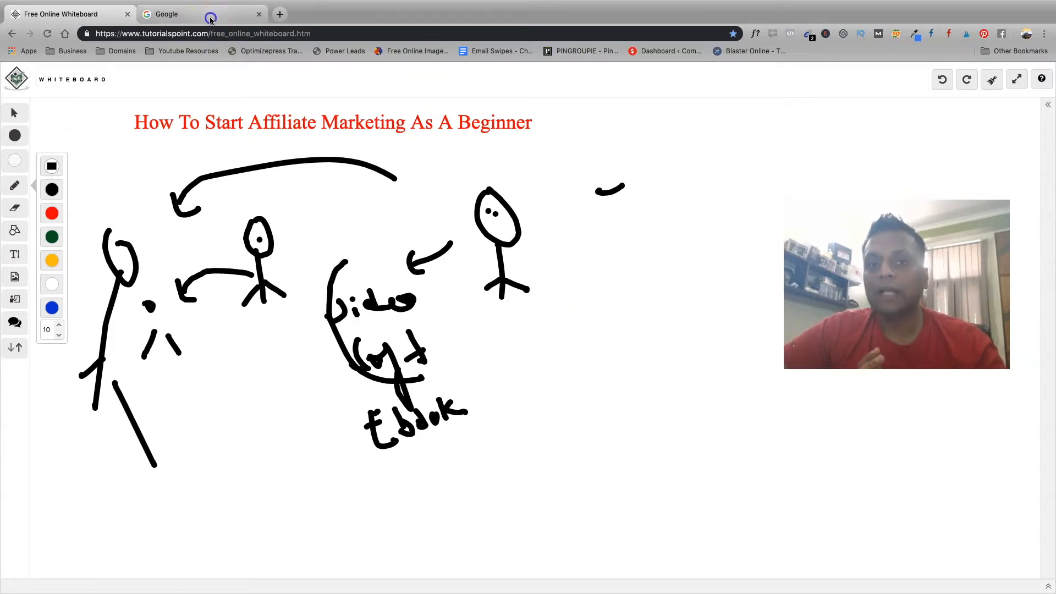
# - Switch from the whiteboard to the Google home page tab
pyautogui.click(166, 14)
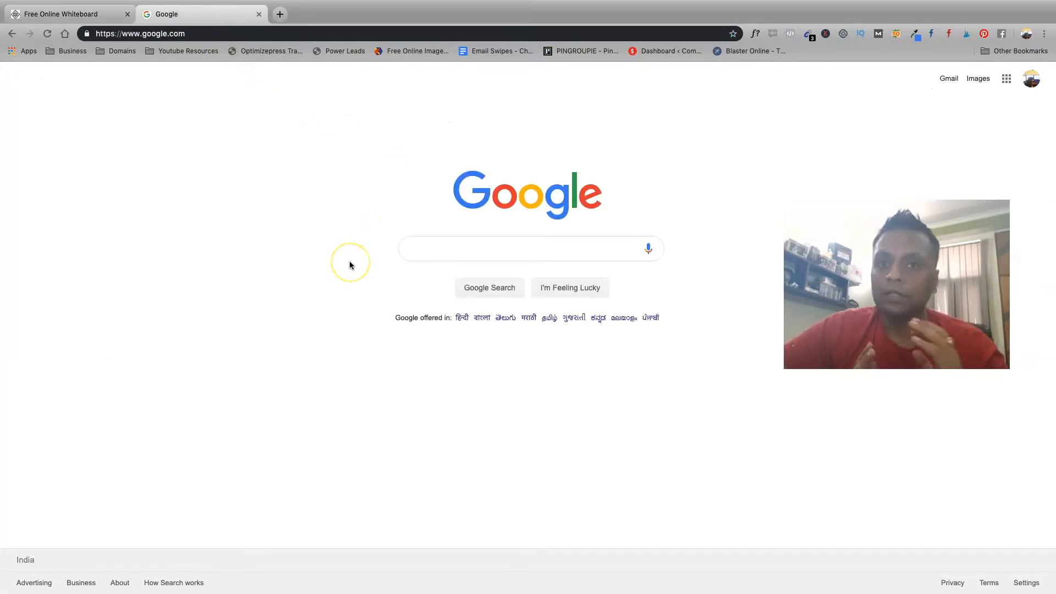
pyautogui.moveTo(349, 265)
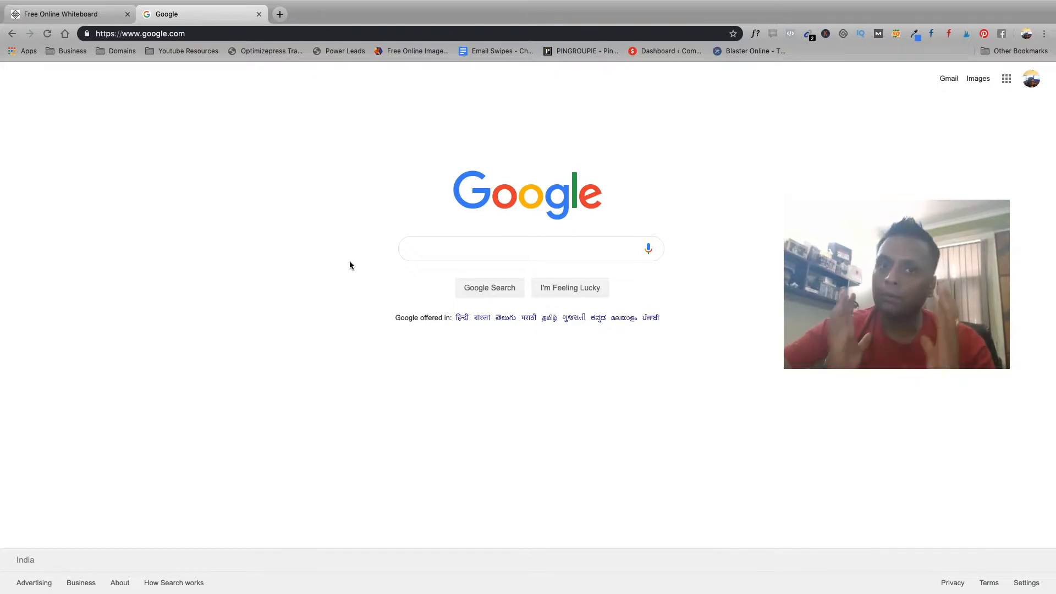
# - Enter 'best places to visit in delhi for food' in the Google search box without submitting
pyautogui.click(531, 249)
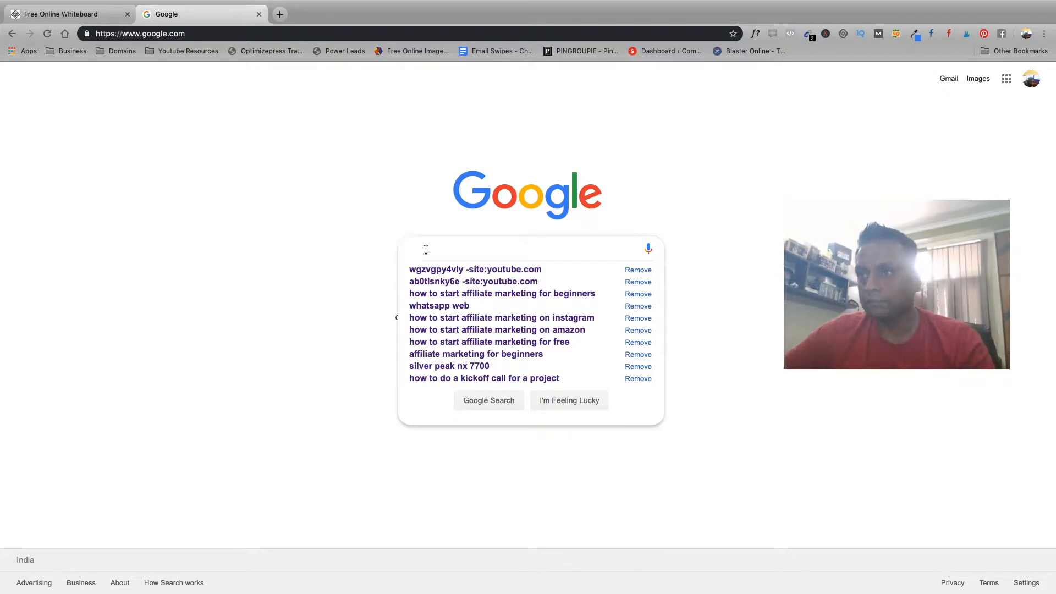
pyautogui.write('best places t')
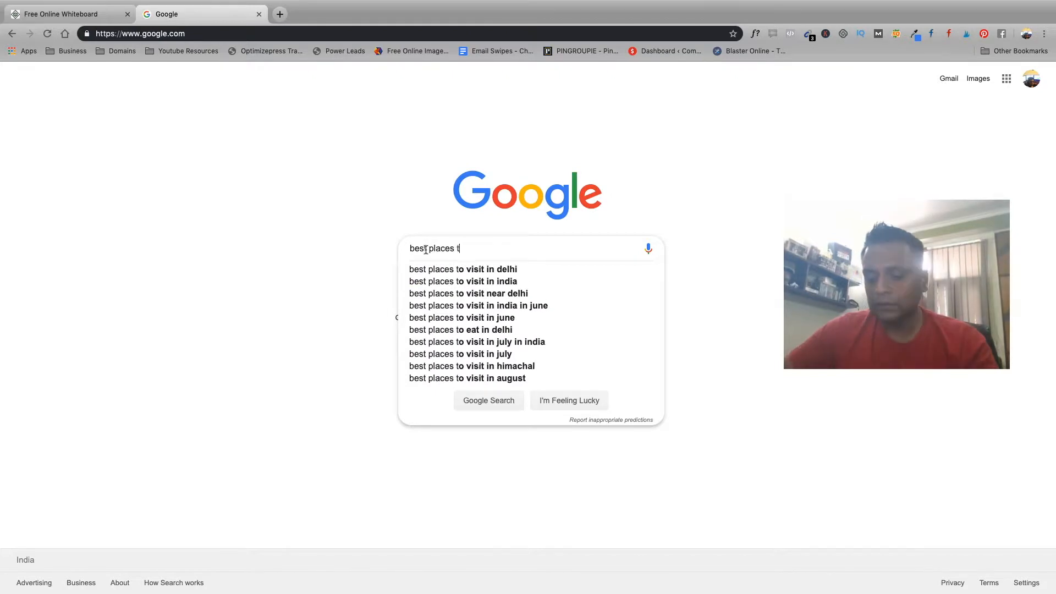
pyautogui.write('o visit in india')
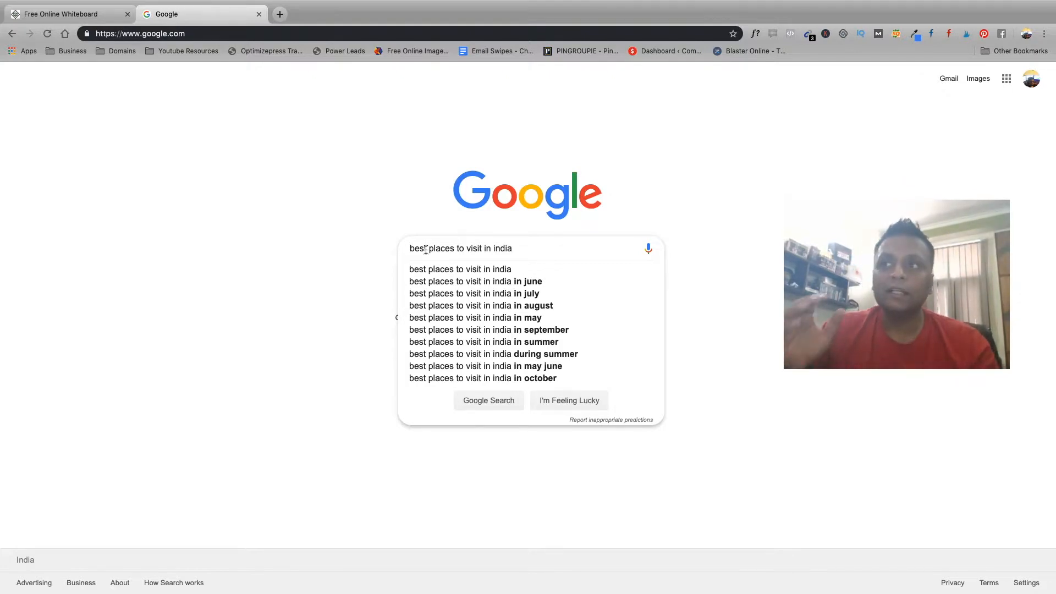
pyautogui.press('Backspace')
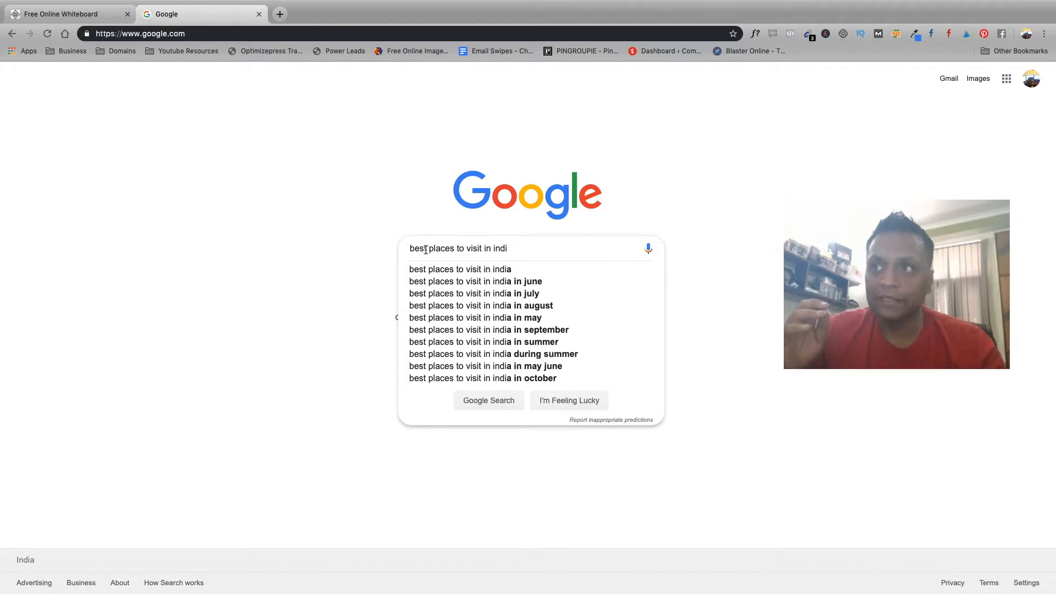
pyautogui.press('Backspace')
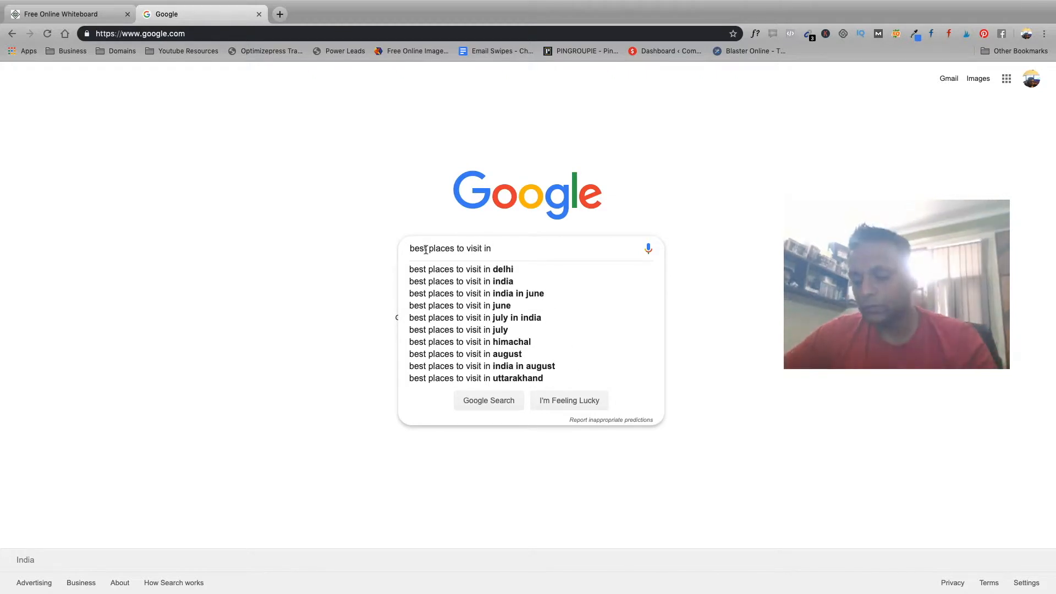
pyautogui.write('delhi')
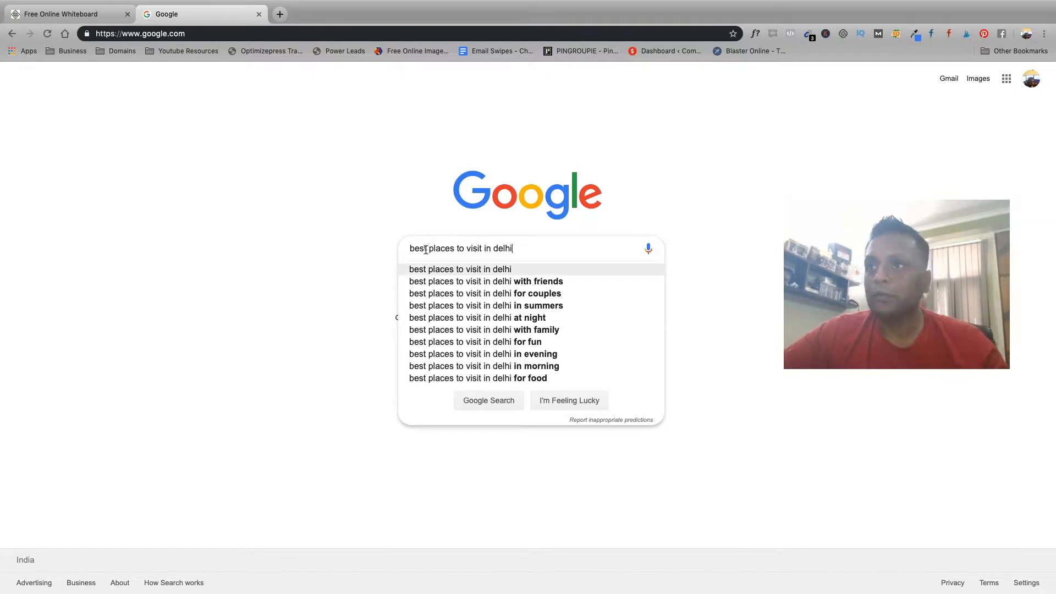
pyautogui.click(485, 281)
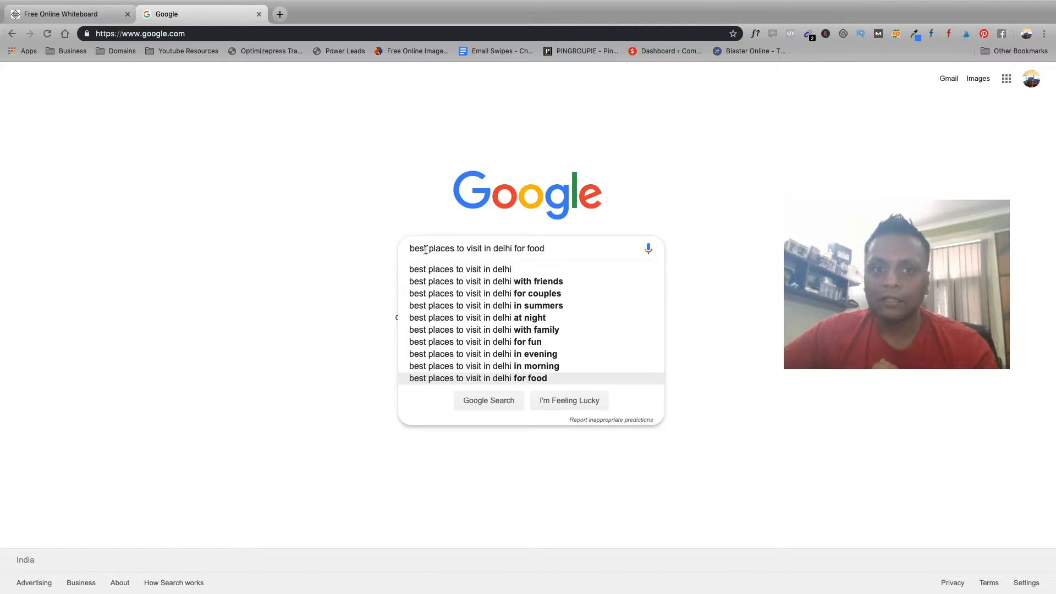
pyautogui.moveTo(488, 269)
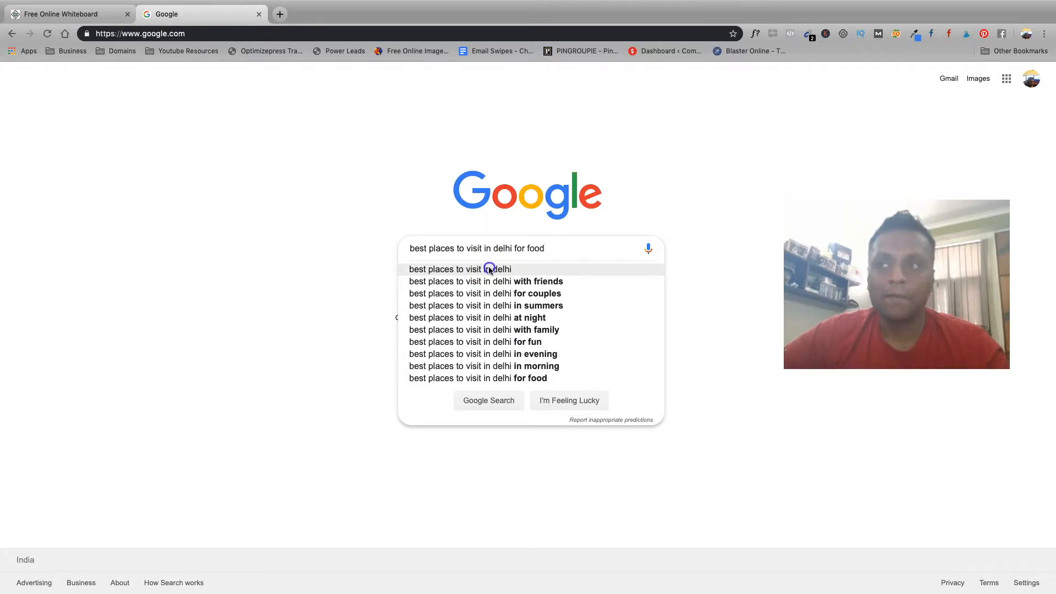
# - Search 'best places to visit in delhi', then load Namecheap's home page in a new tab
pyautogui.click(460, 268)
pyautogui.write('nam')
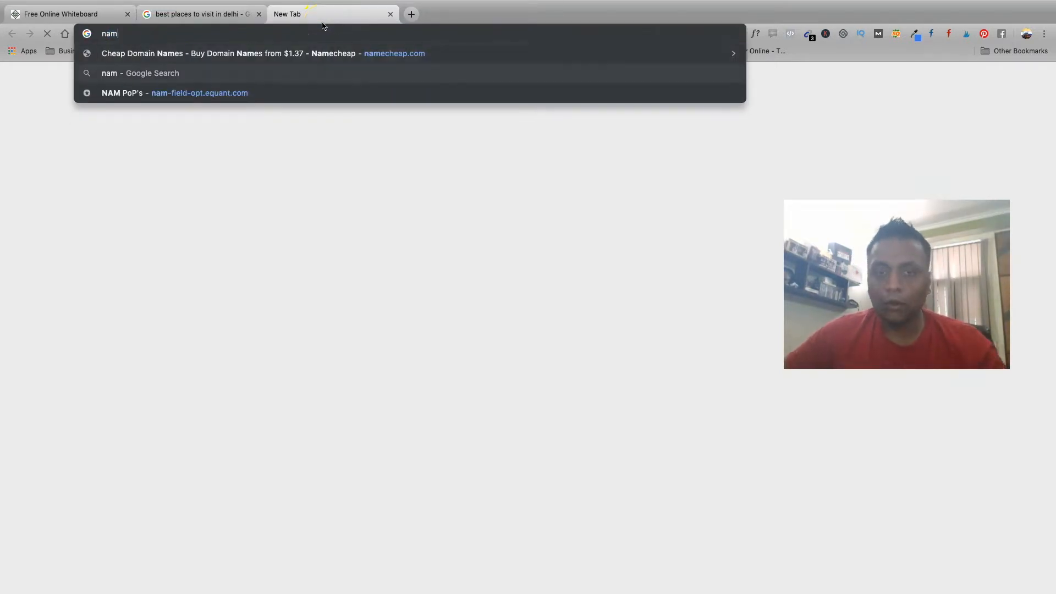
pyautogui.click(262, 53)
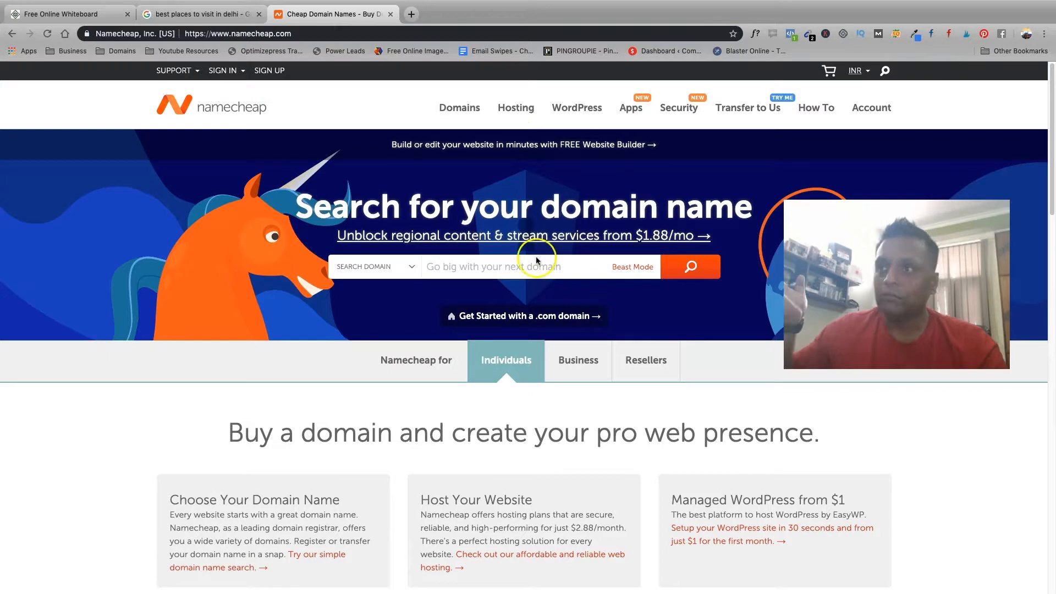
# - Expand Namecheap's Hosting menu listing Shared Hosting through Website Builder
pyautogui.click(498, 266)
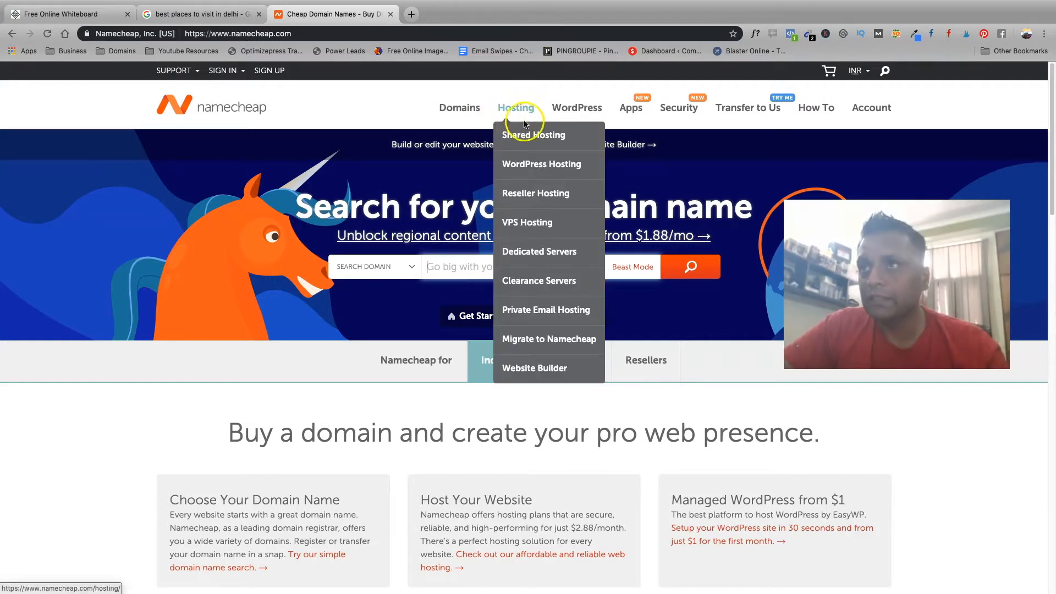
pyautogui.moveTo(533, 139)
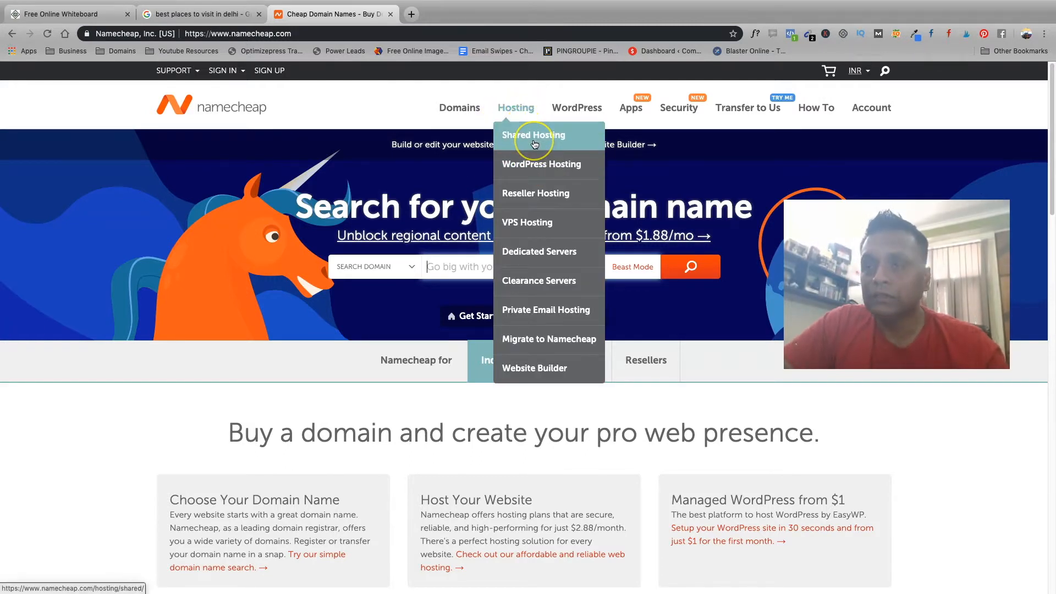
pyautogui.click(534, 134)
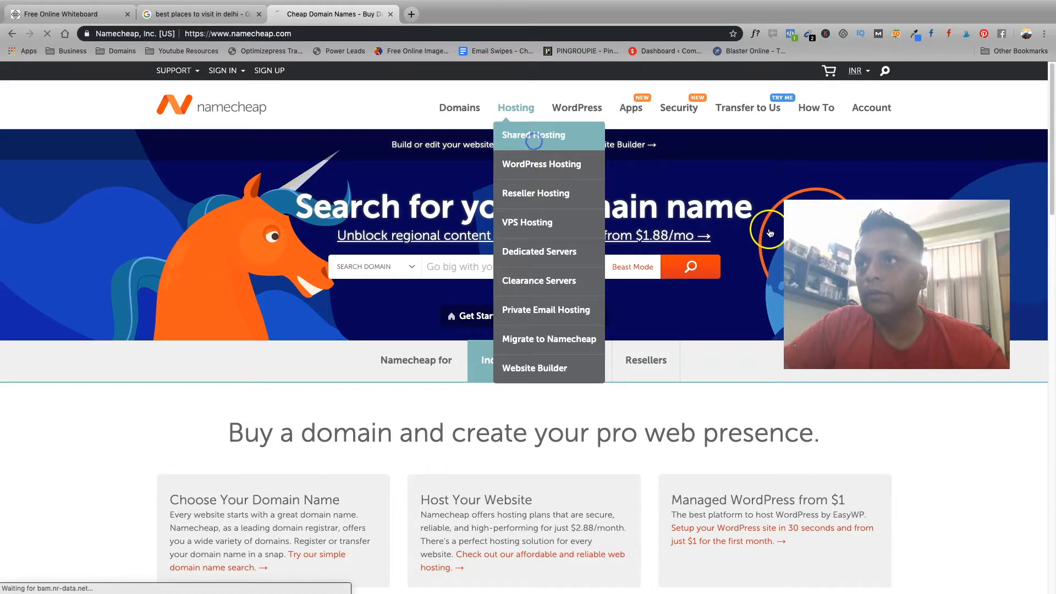
pyautogui.click(534, 134)
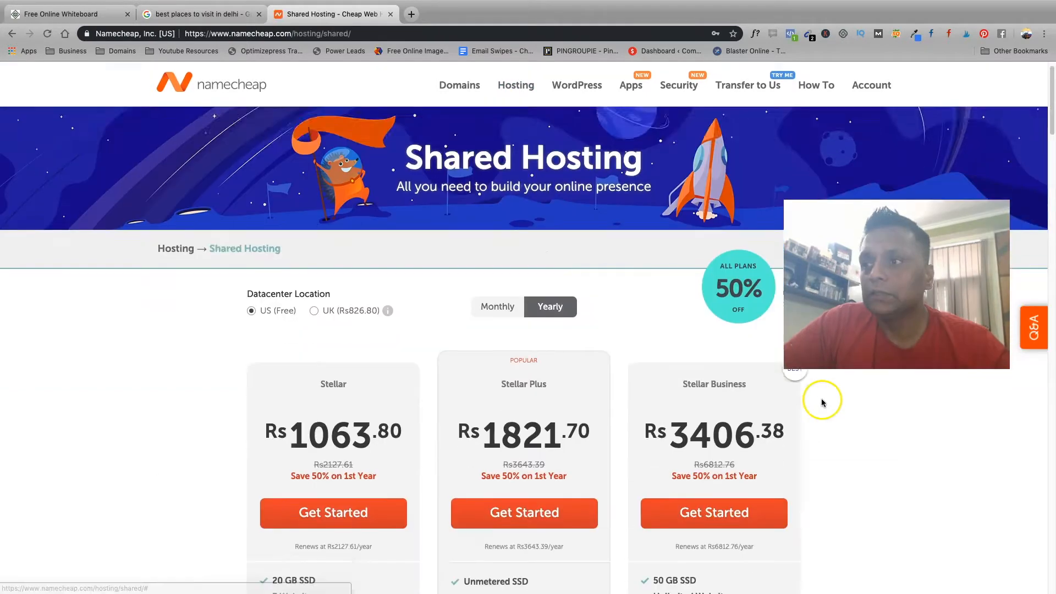
pyautogui.scroll(-3)
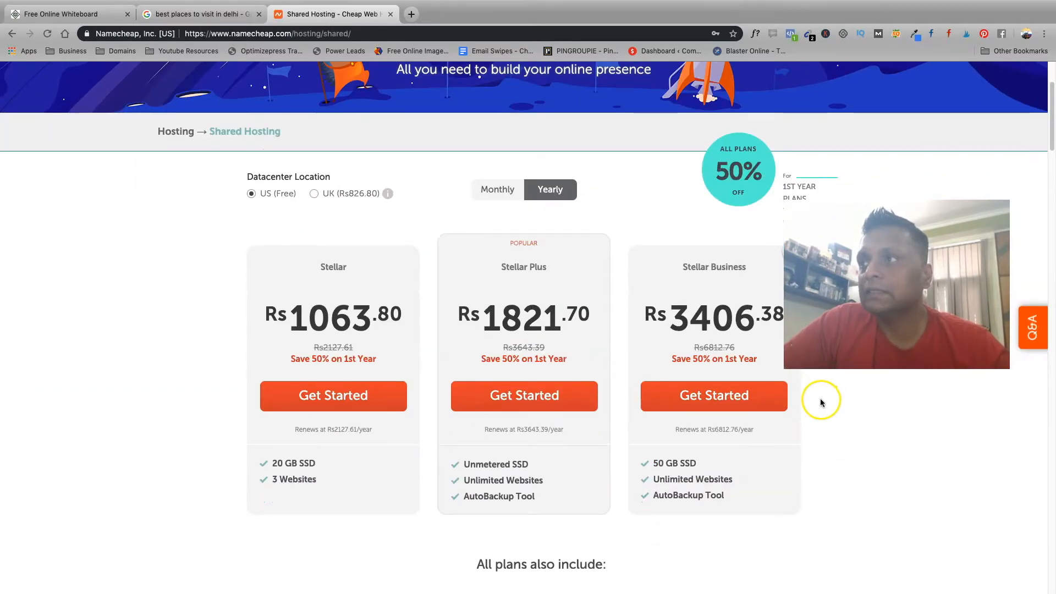
pyautogui.scroll(-3)
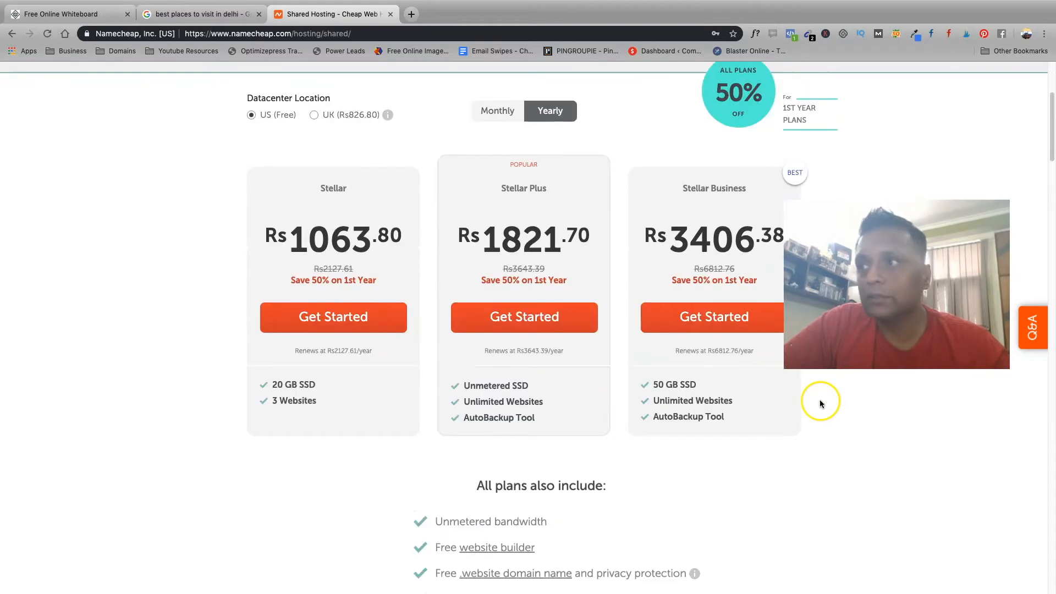
pyautogui.scroll(3)
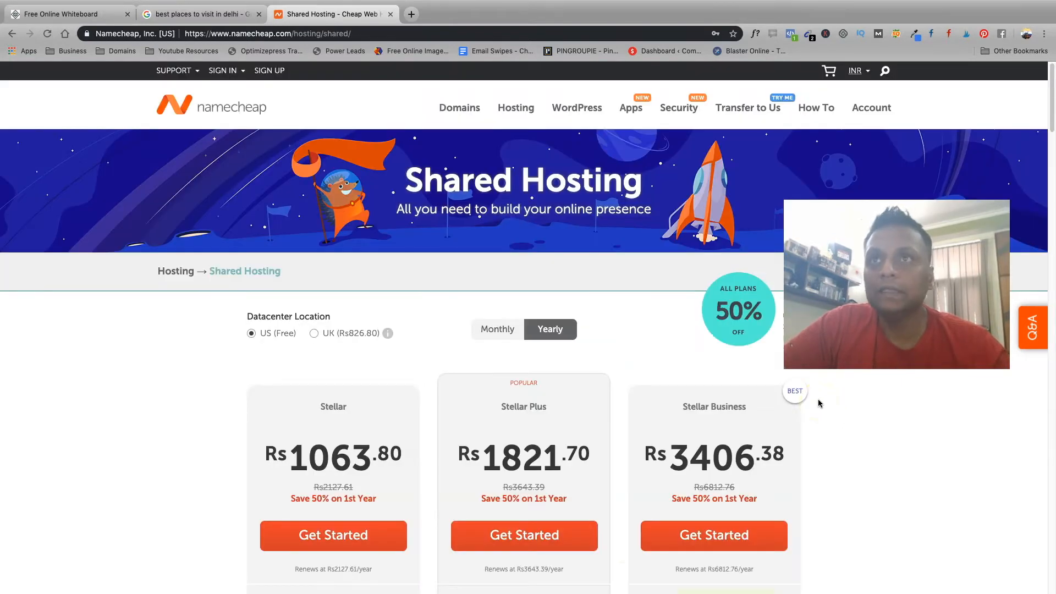
pyautogui.click(856, 70)
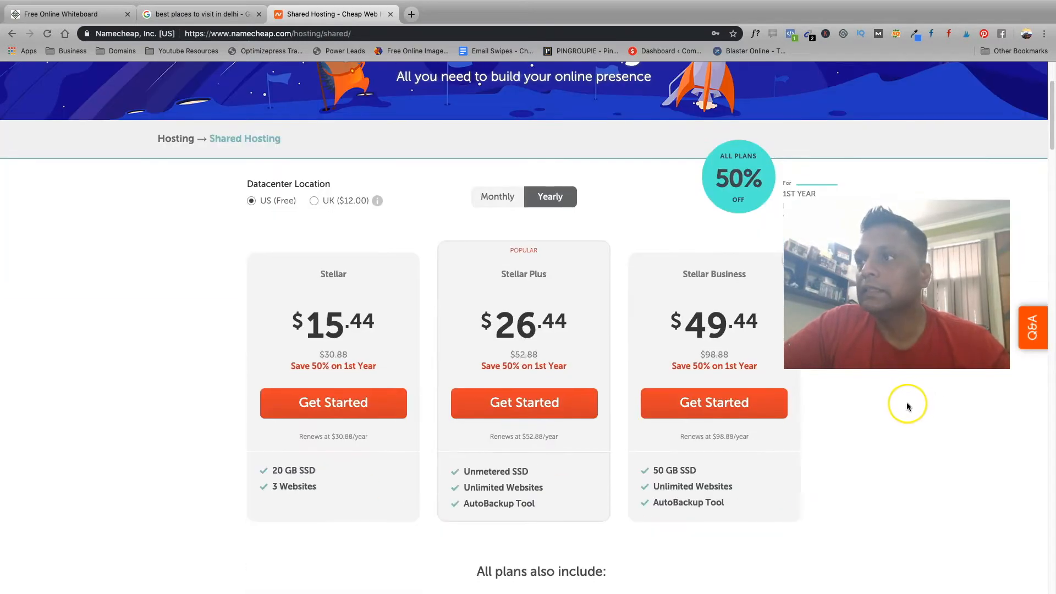
pyautogui.scroll(-3)
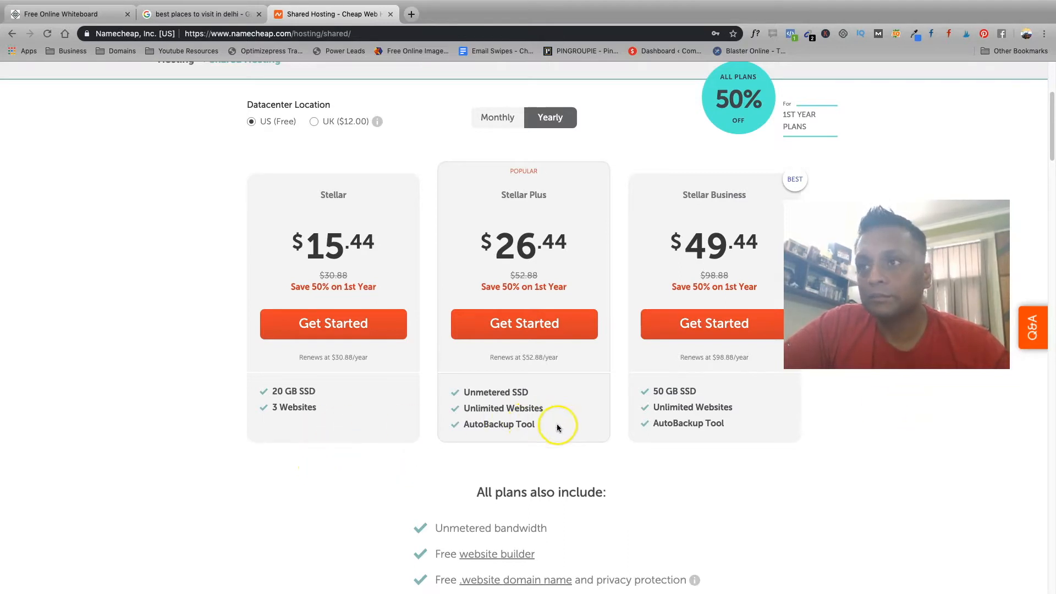
pyautogui.moveTo(601, 377)
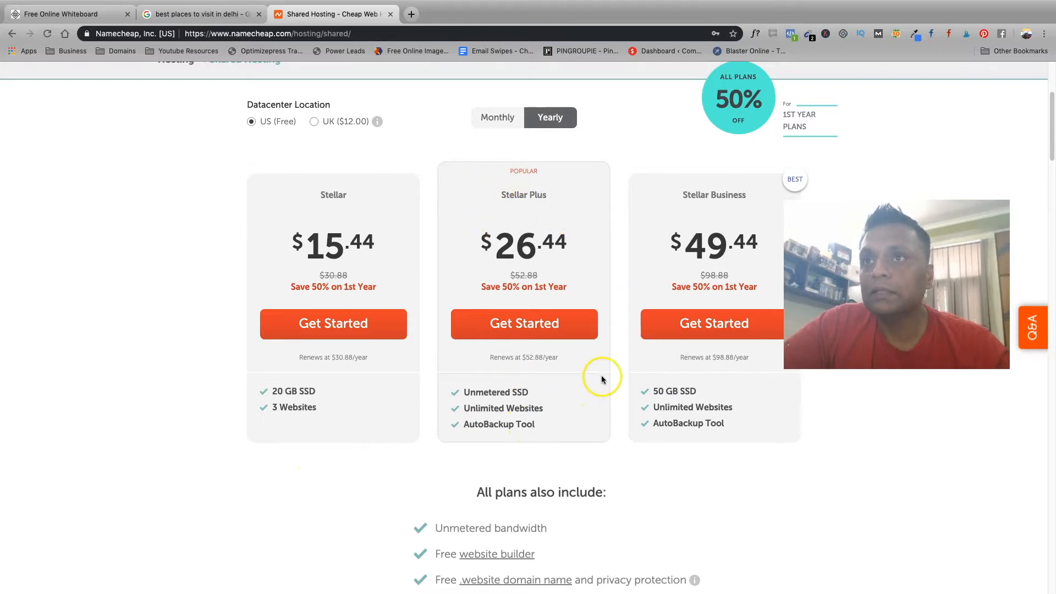
pyautogui.moveTo(558, 305)
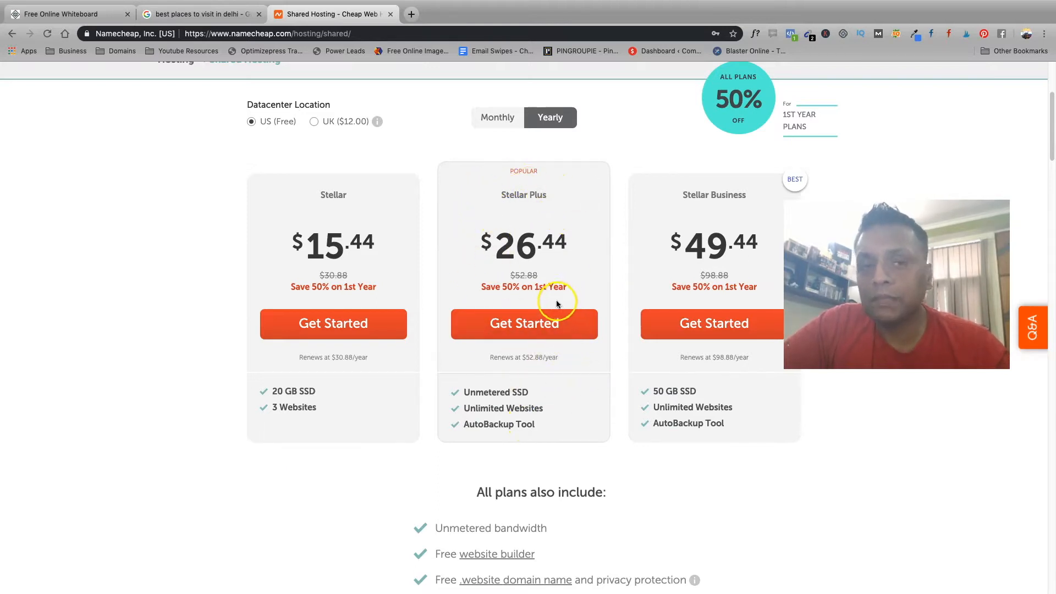
pyautogui.moveTo(492, 410)
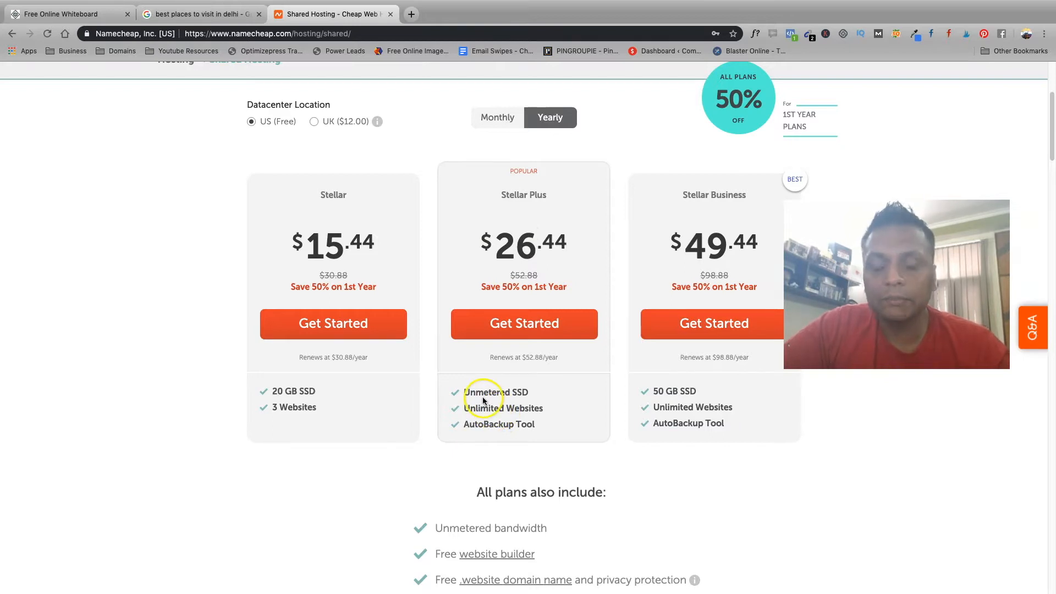
pyautogui.moveTo(482, 418)
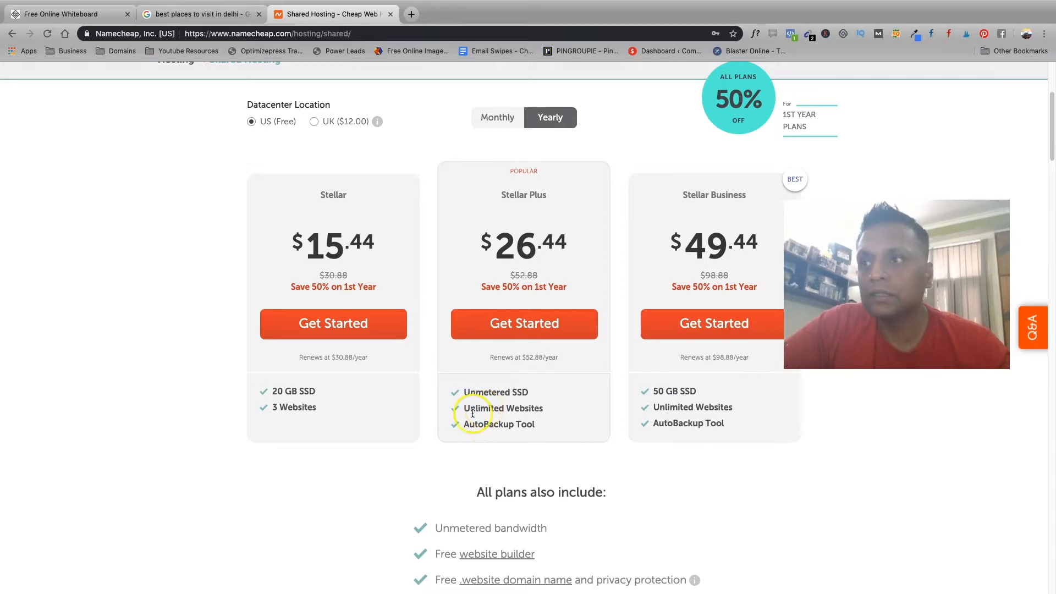
pyautogui.moveTo(515, 435)
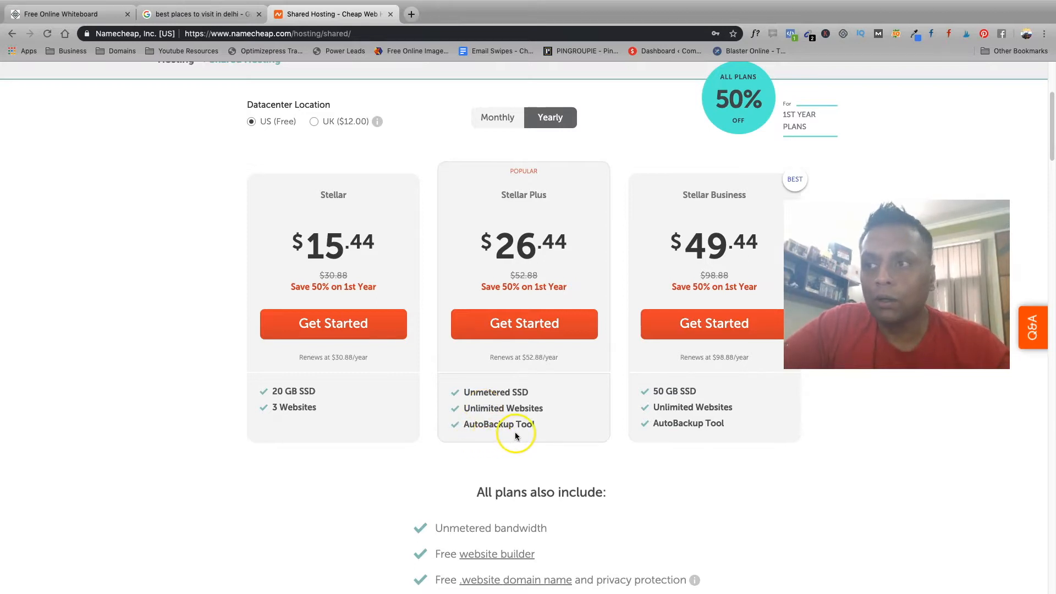
pyautogui.moveTo(712, 283)
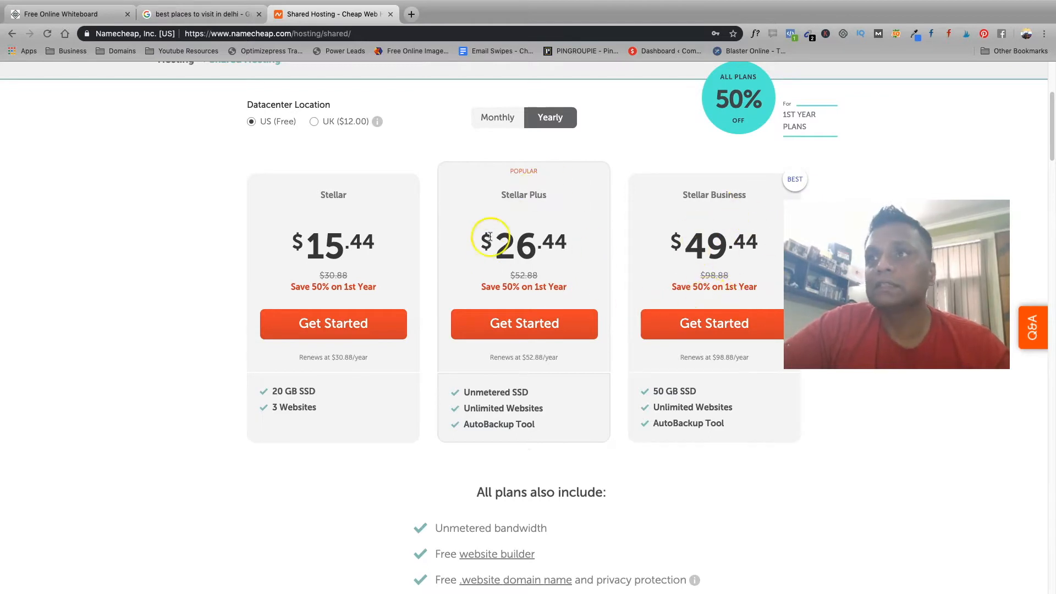
pyautogui.moveTo(470, 213)
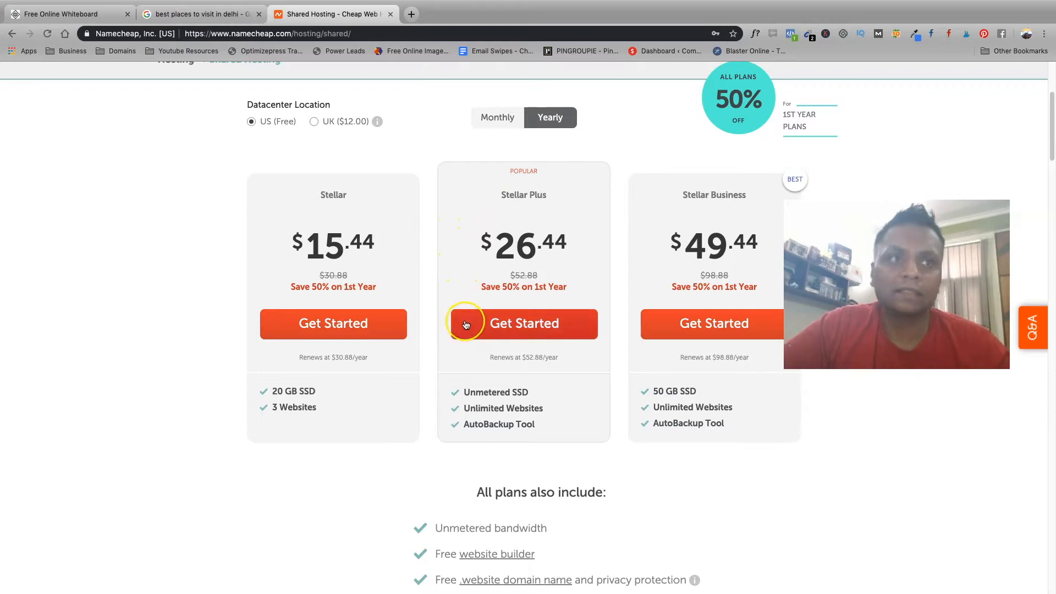
pyautogui.moveTo(602, 375)
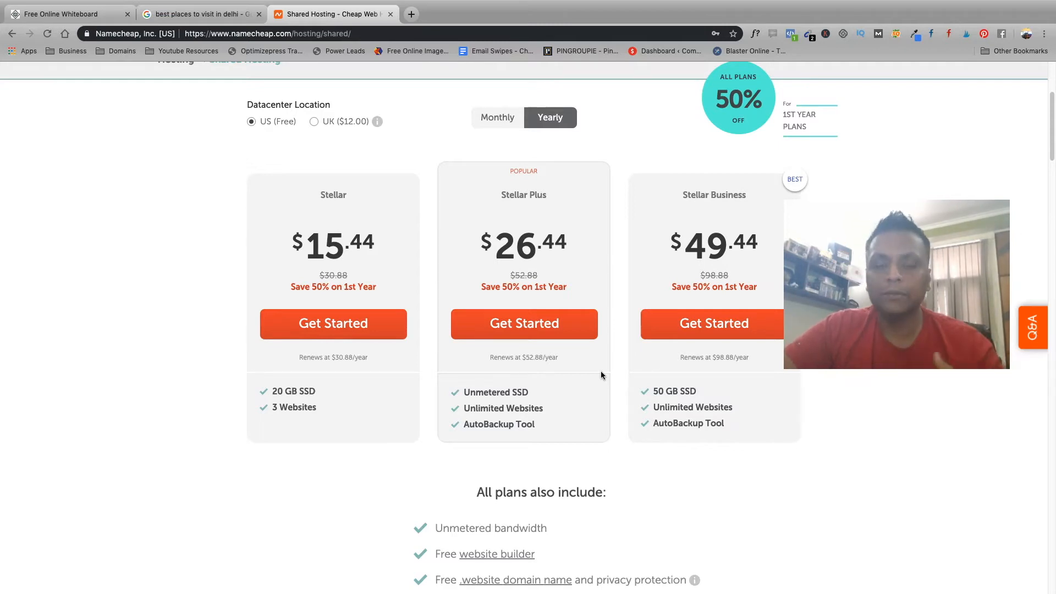
pyautogui.moveTo(801, 470)
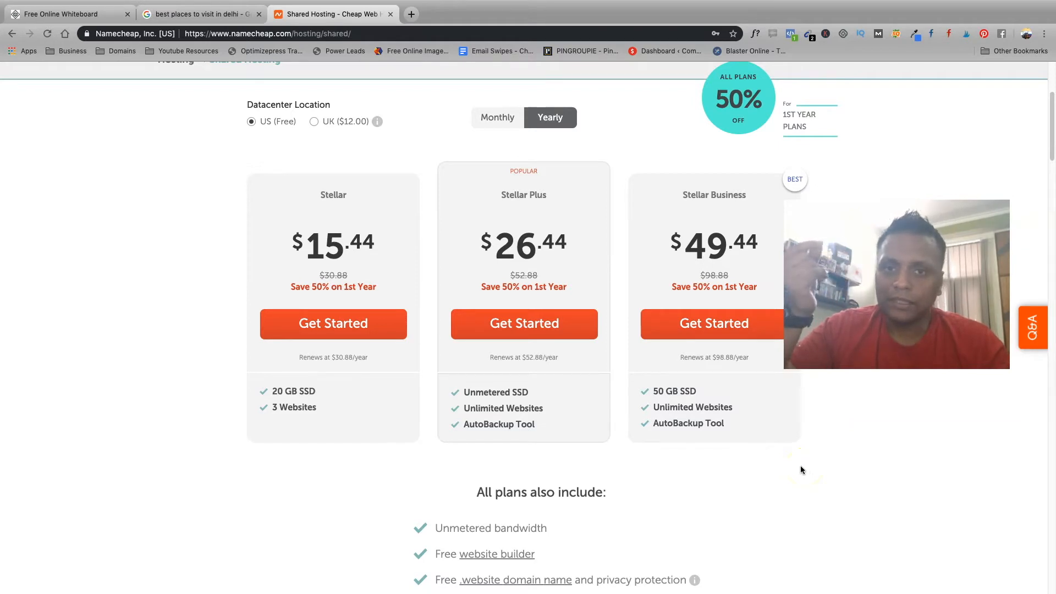
pyautogui.moveTo(800, 470)
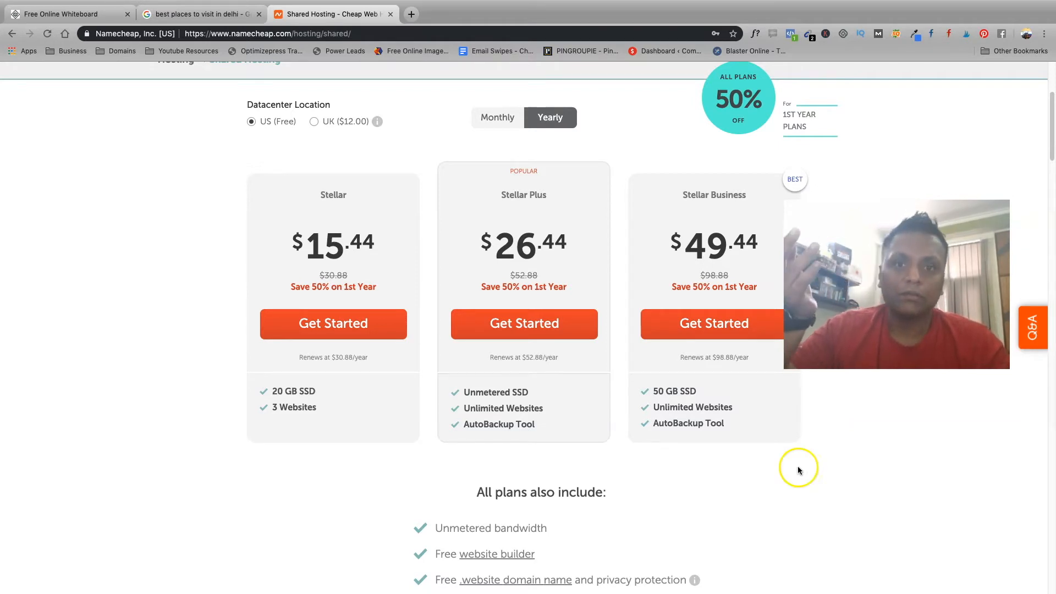
pyautogui.moveTo(203, 245)
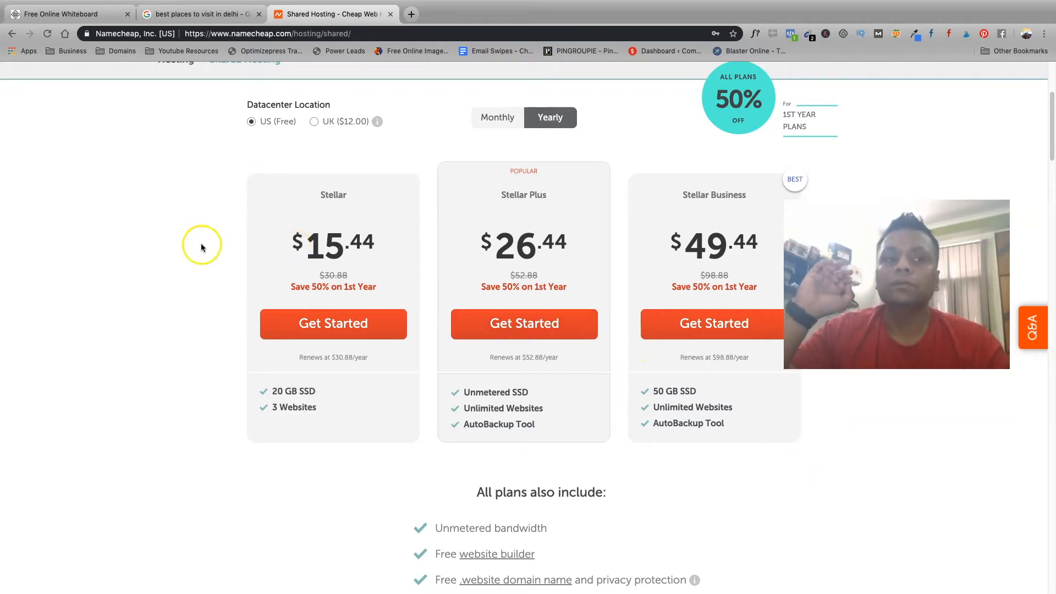
pyautogui.moveTo(195, 224)
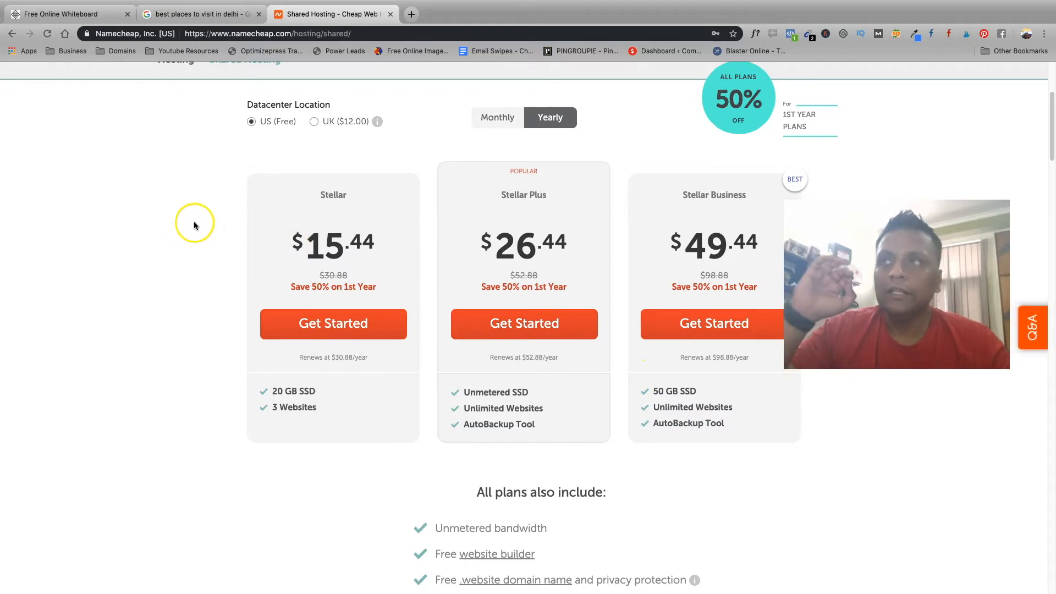
pyautogui.click(199, 14)
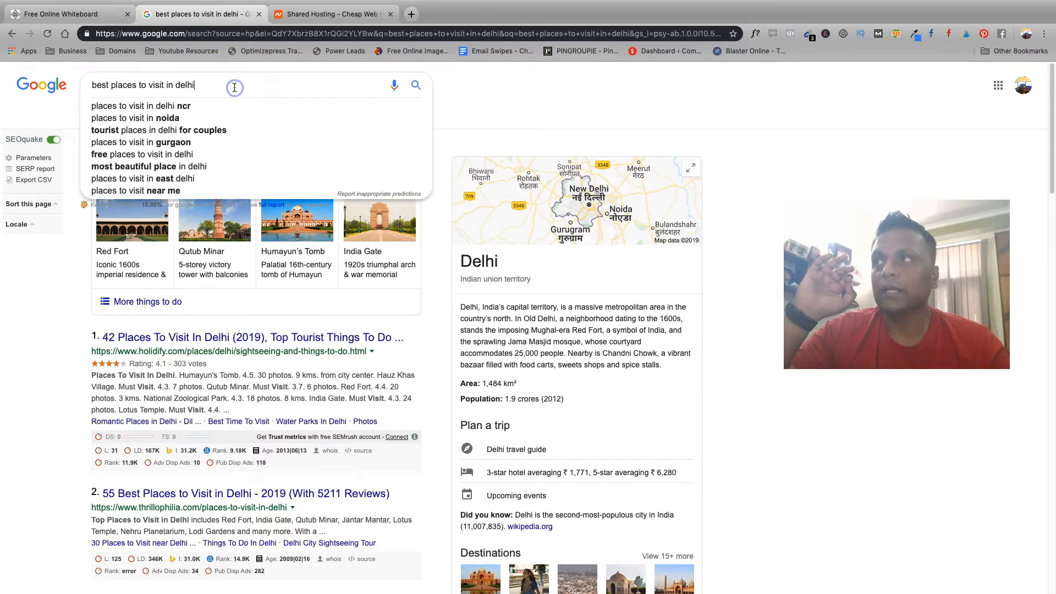
pyautogui.moveTo(235, 85)
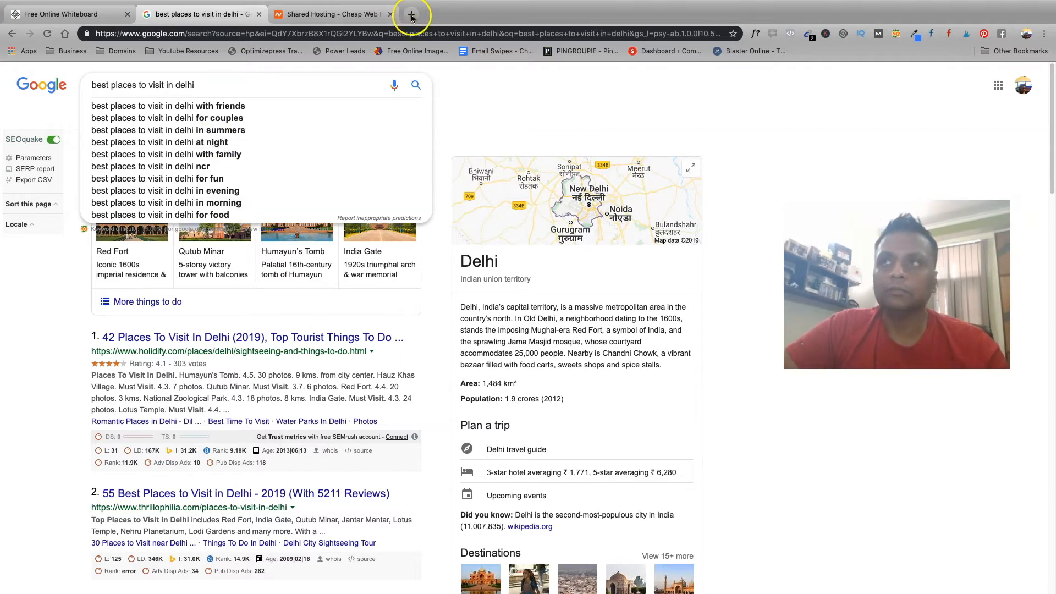
# - Start a new blank tab beside the Delhi results
pyautogui.click(410, 14)
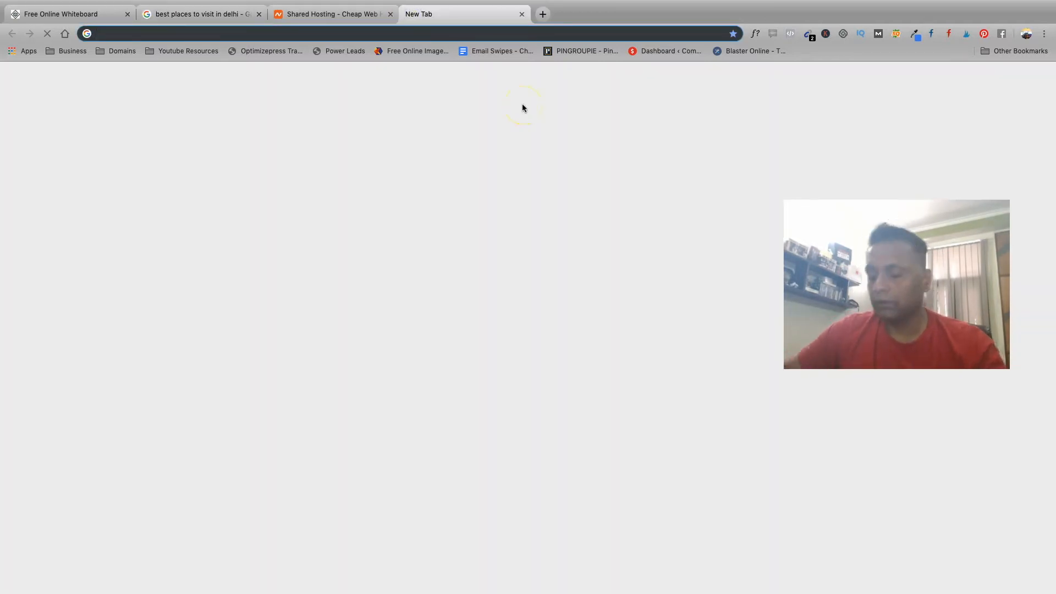
# - Go to amazon.in and search for 'travelling bags'
pyautogui.write('amazon.in')
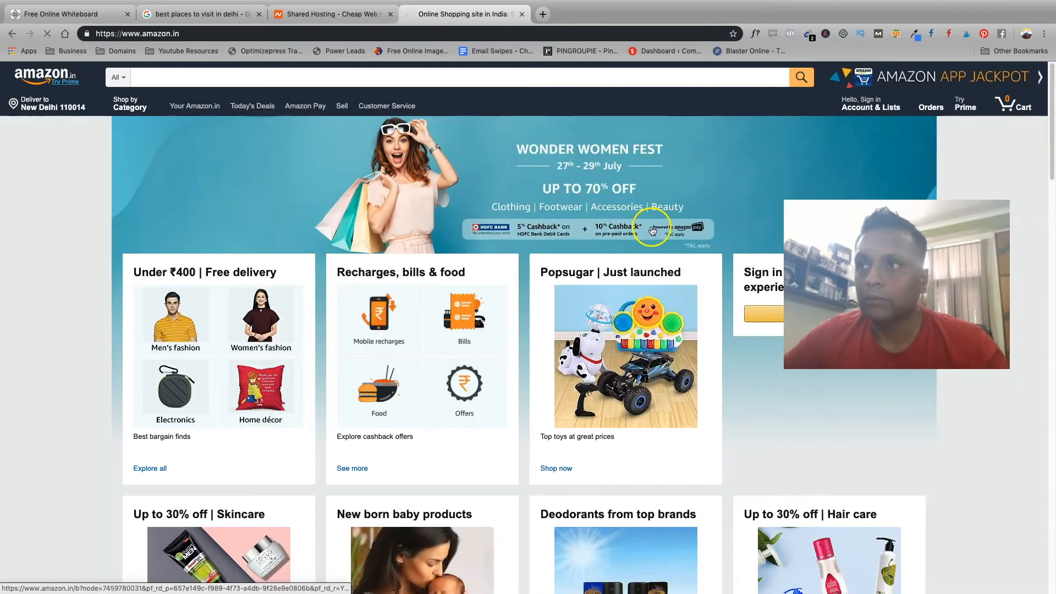
pyautogui.moveTo(980, 373)
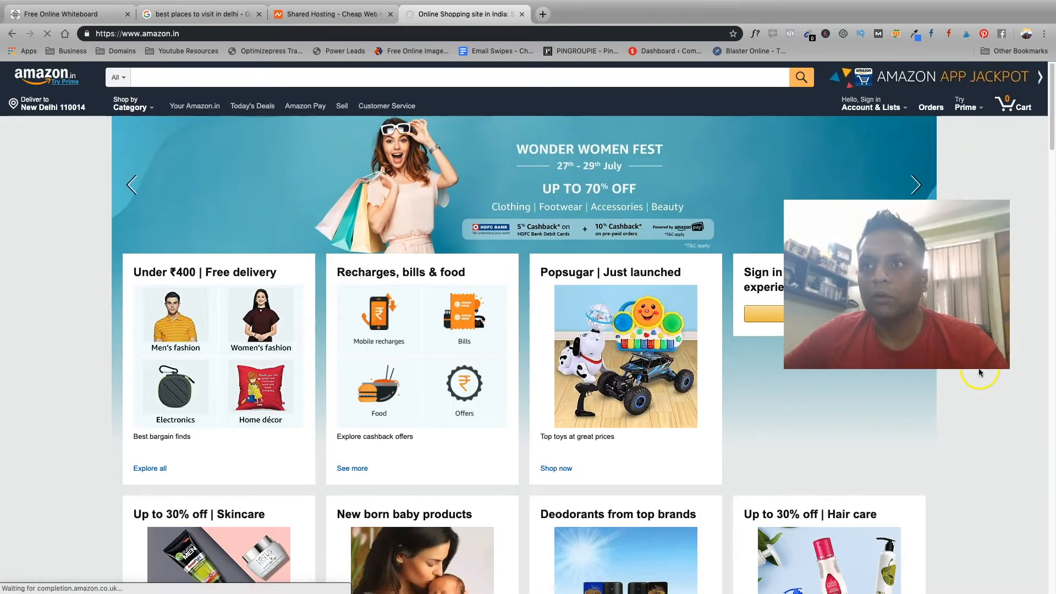
pyautogui.click(872, 106)
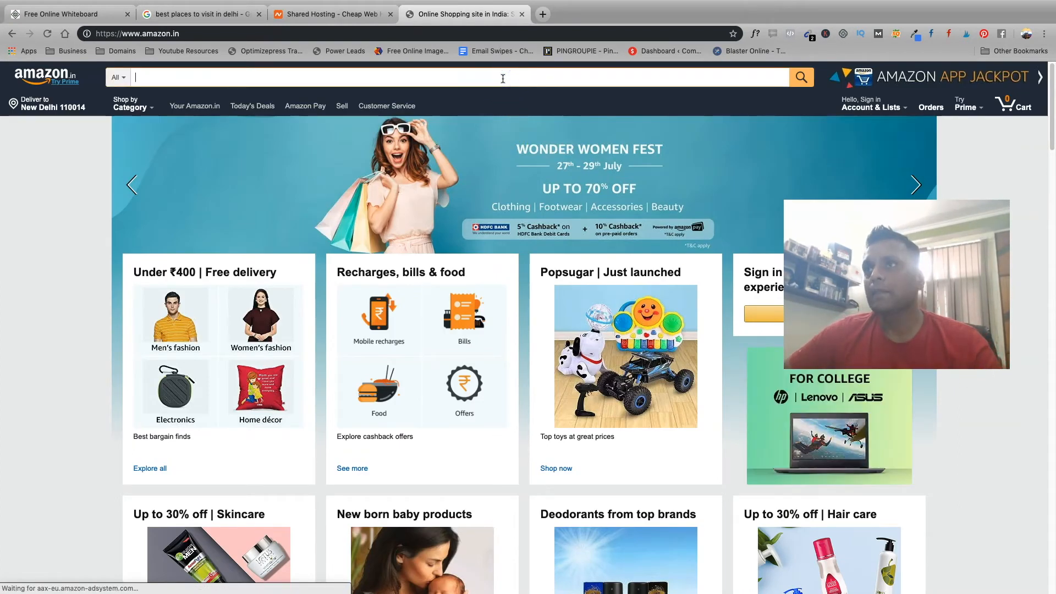
pyautogui.write('travel')
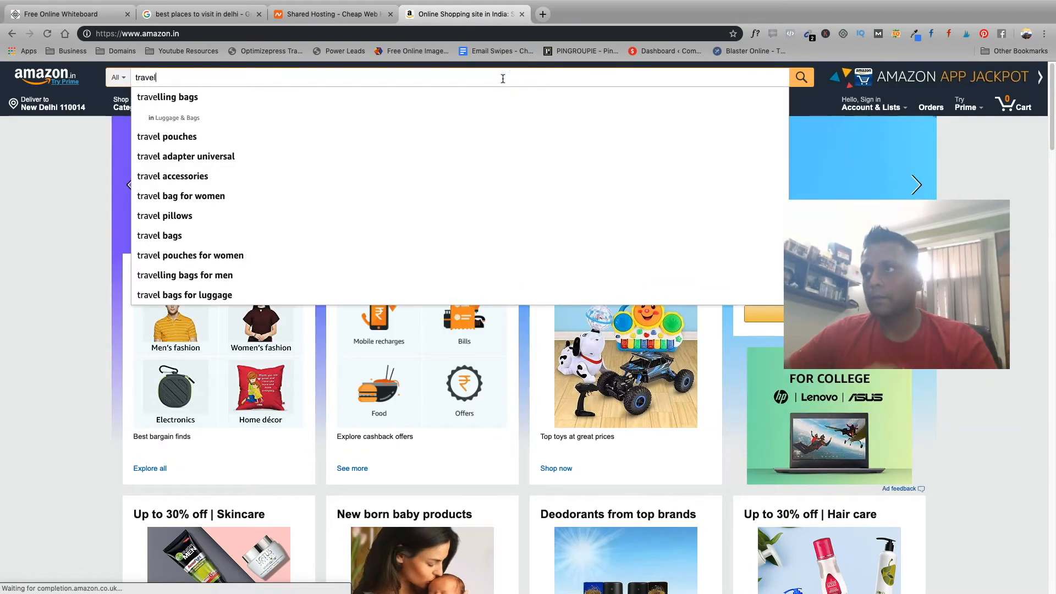
pyautogui.click(168, 97)
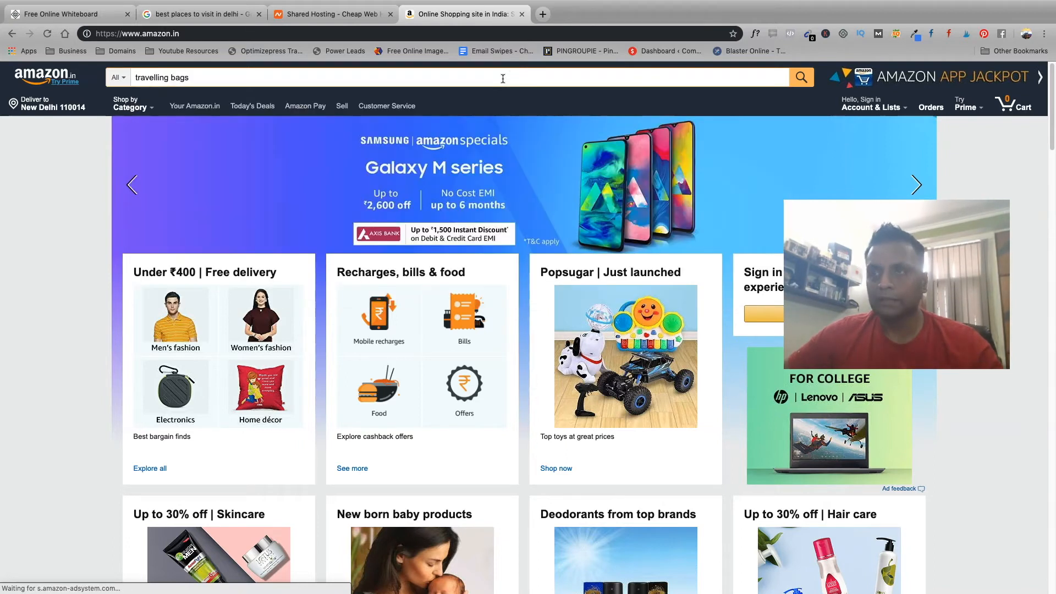
pyautogui.click(801, 77)
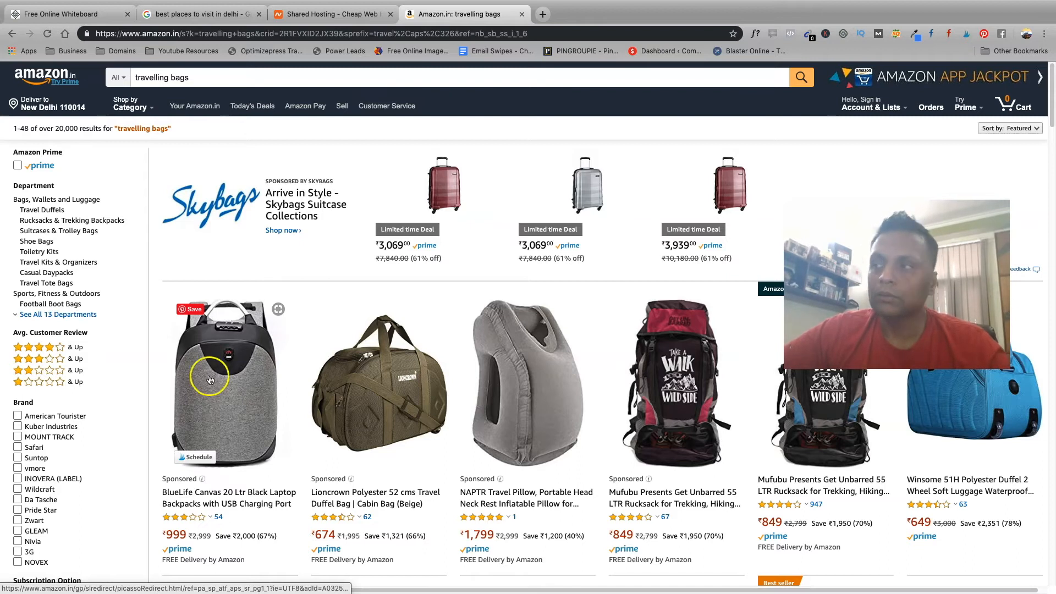
pyautogui.moveTo(235, 391)
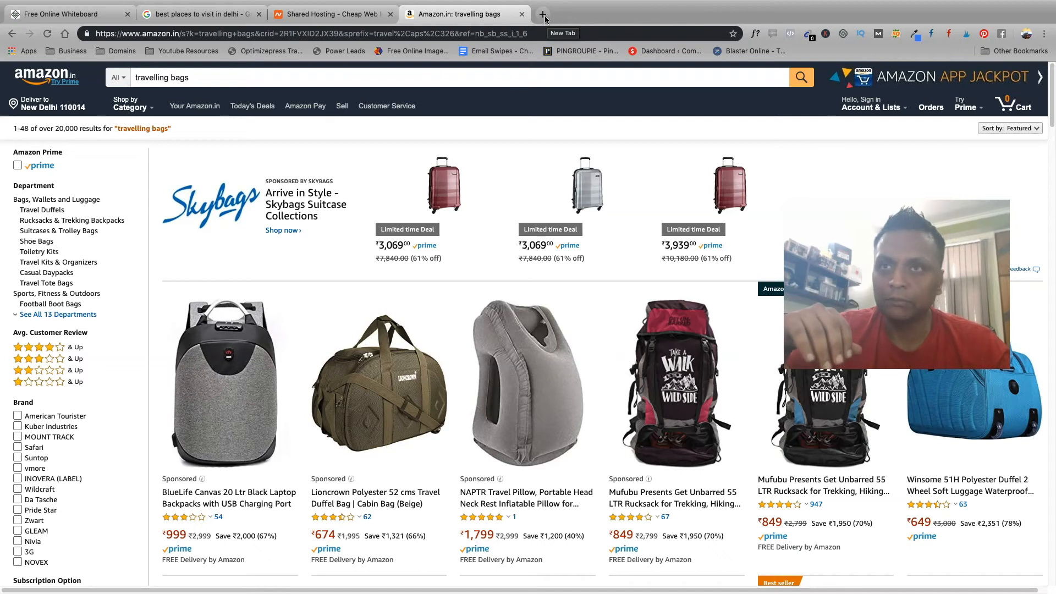
# - Return to the Google tab with the Delhi search
pyautogui.click(199, 13)
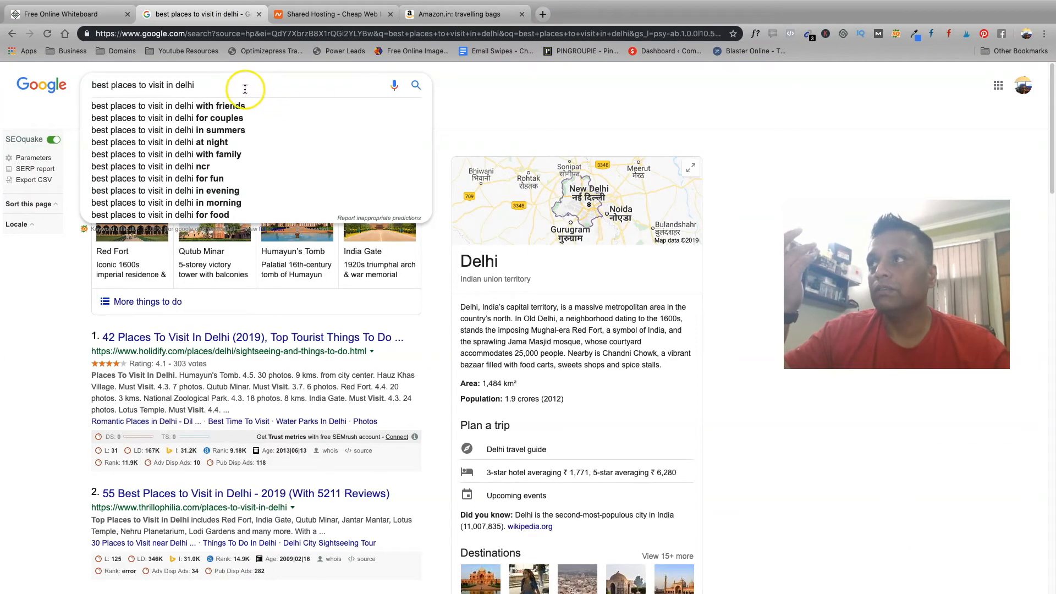
# - Search Google for 'travel + affiliate programs' and review the listed programs
pyautogui.tripleClick(142, 85)
pyautogui.write('trave')
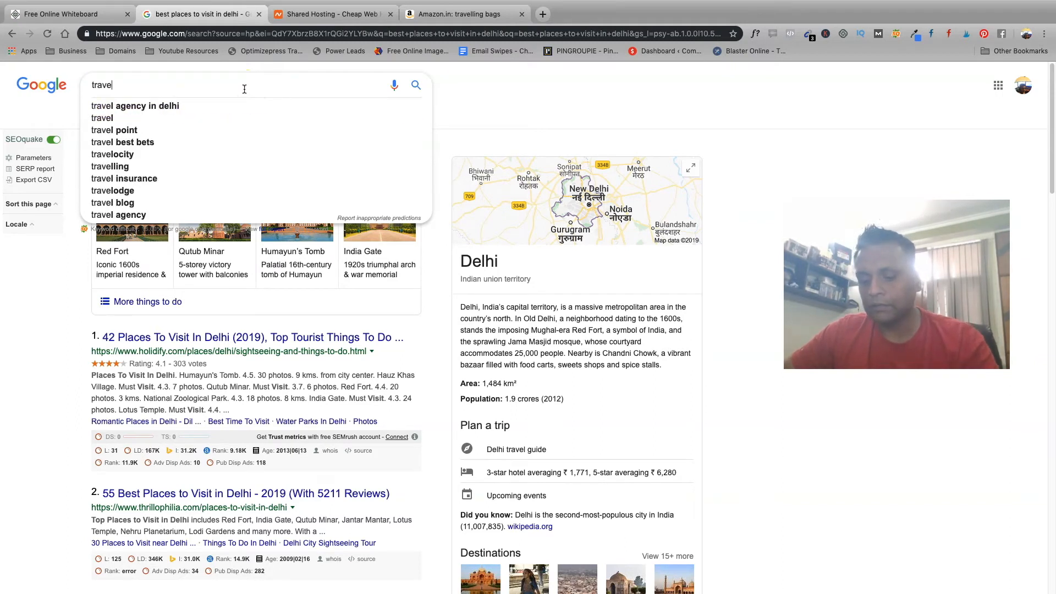
pyautogui.write('+ a')
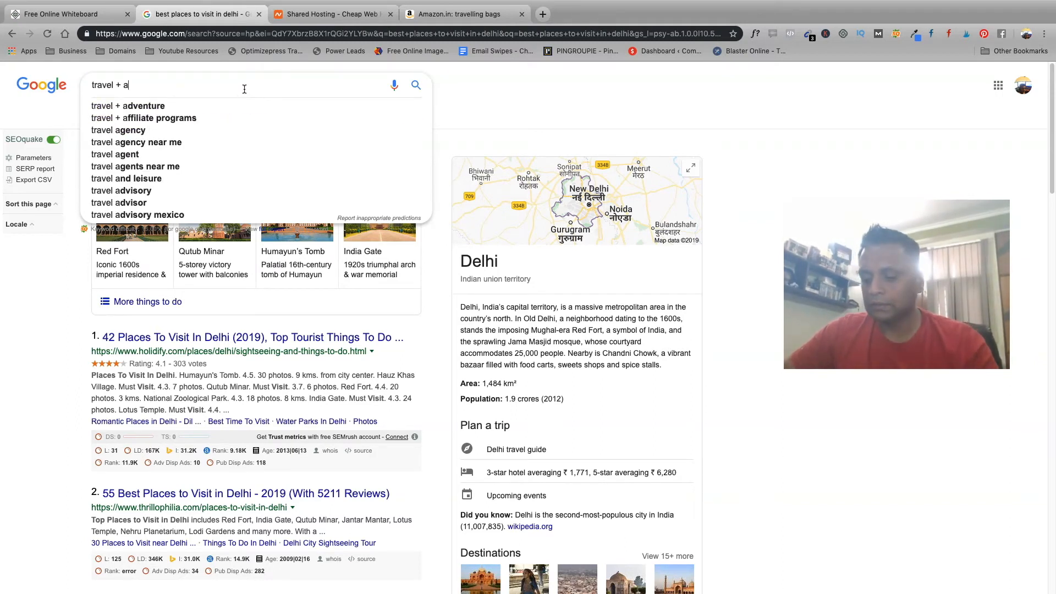
pyautogui.write('ffiliate programs')
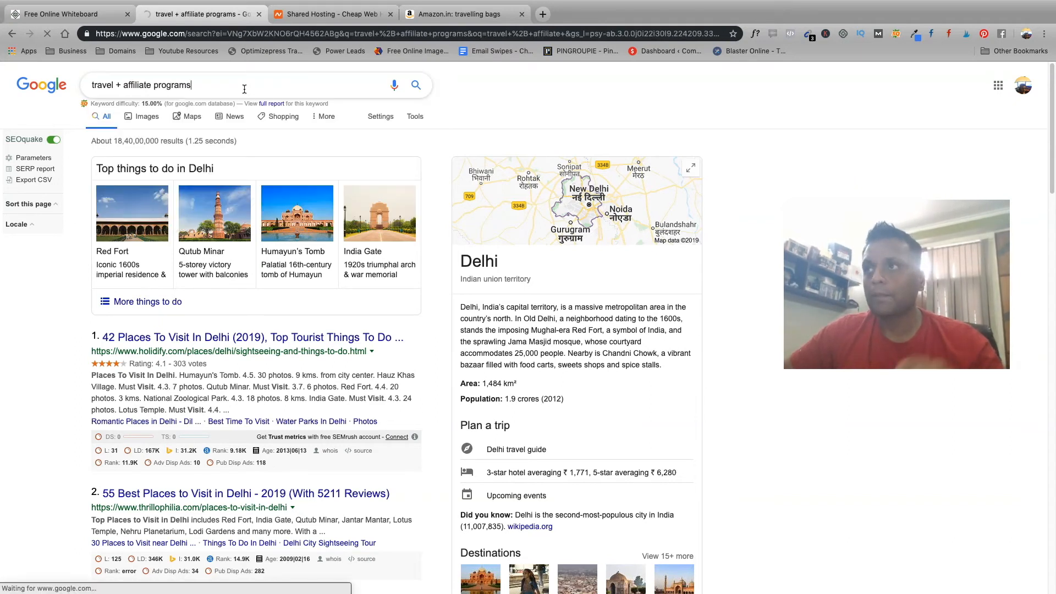
pyautogui.scroll(-3)
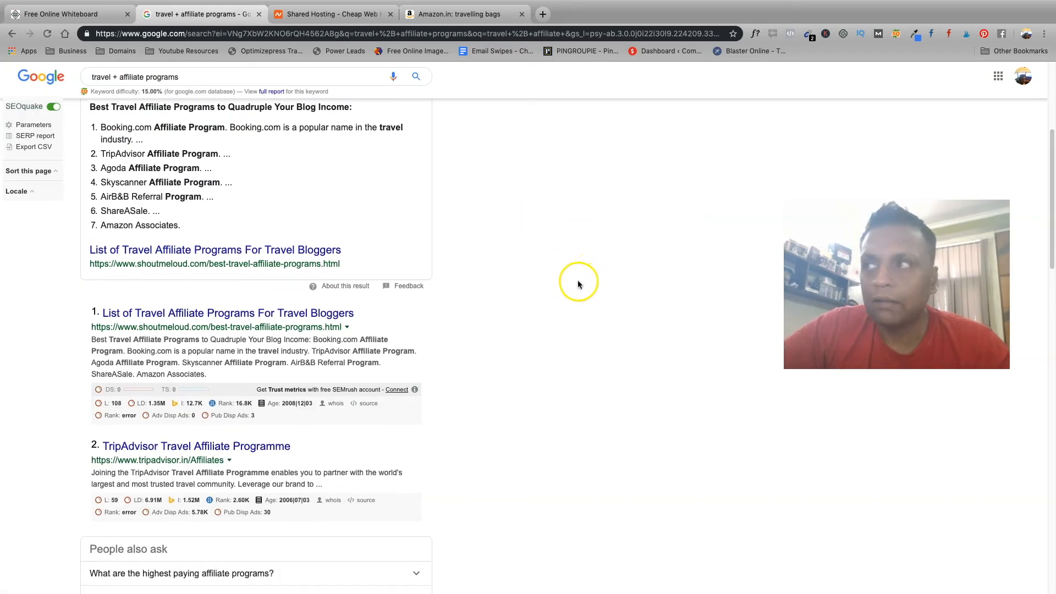
pyautogui.scroll(-3)
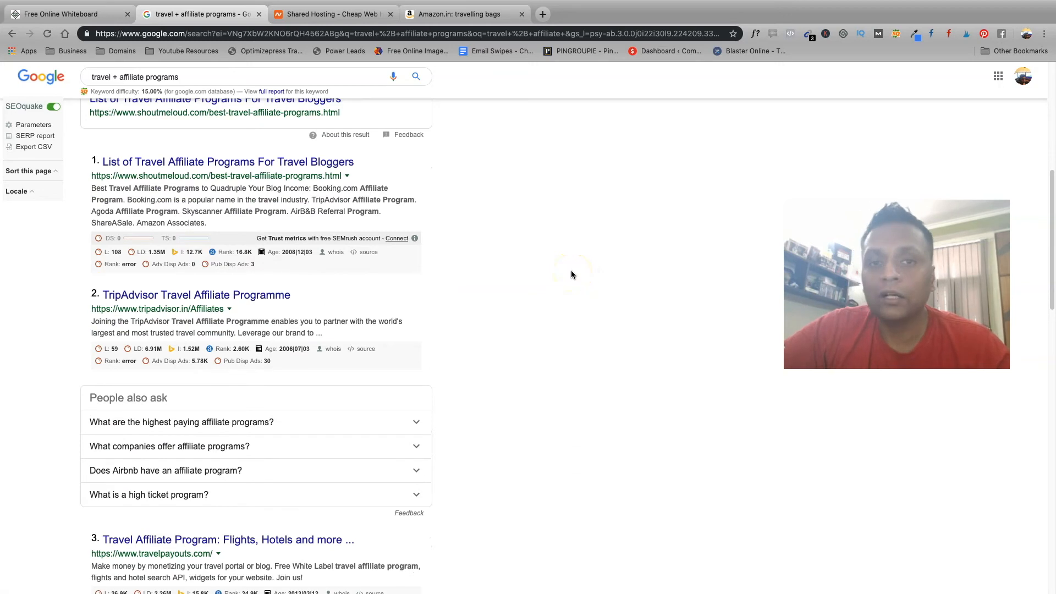
pyautogui.scroll(-3)
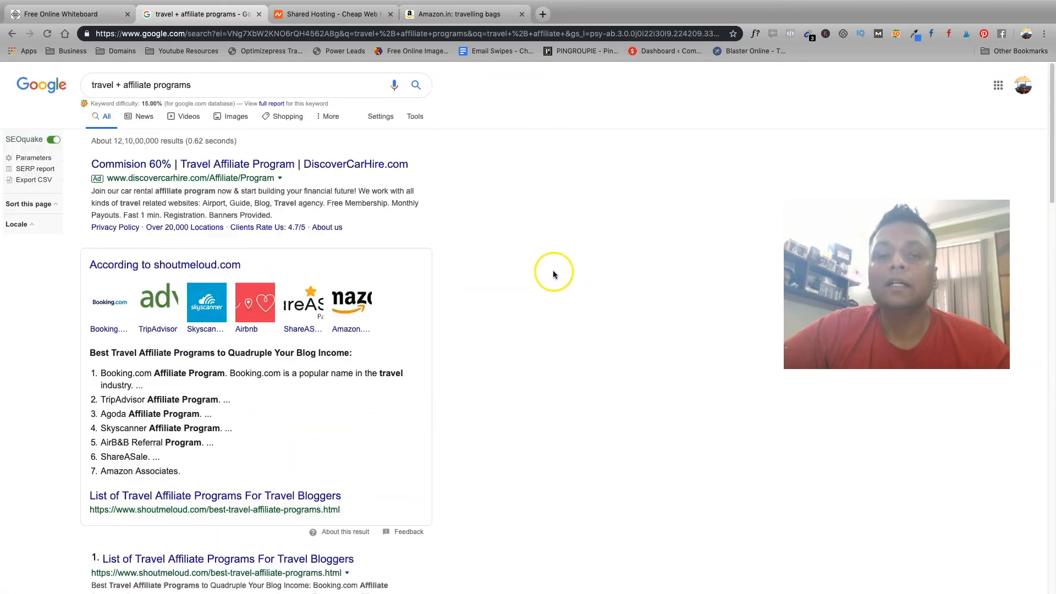
pyautogui.moveTo(552, 274)
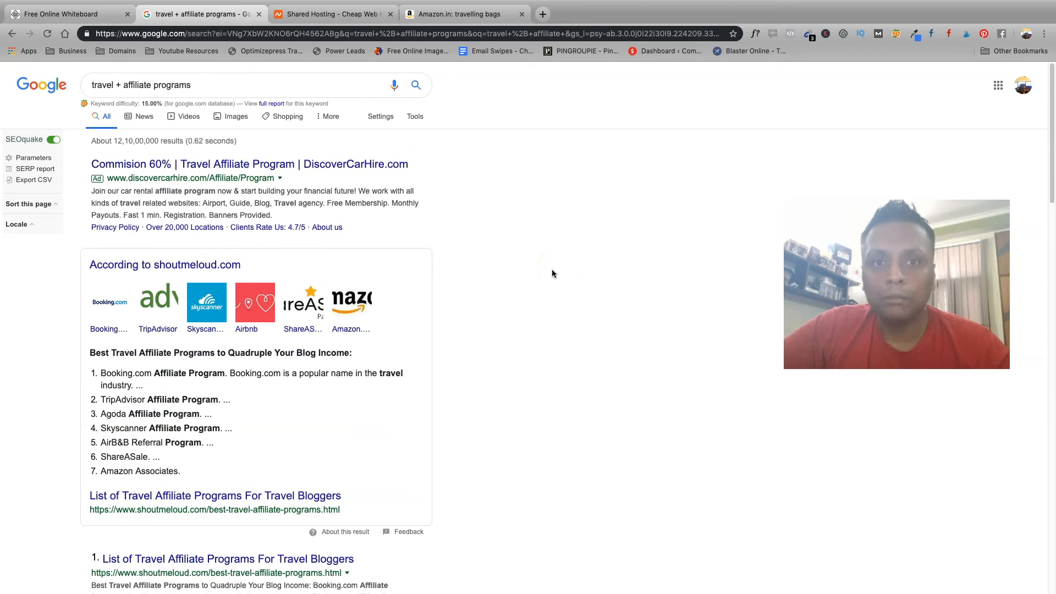